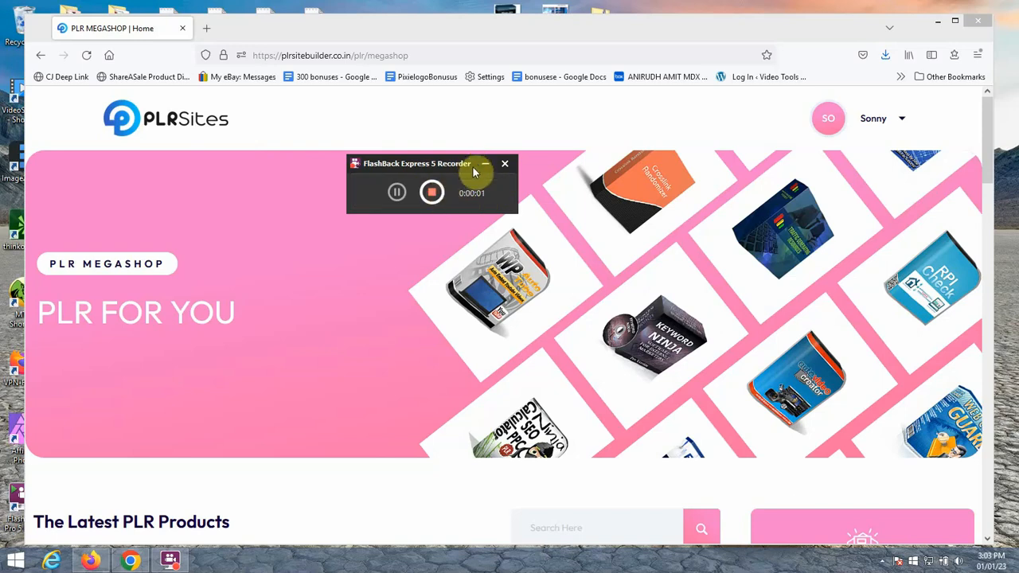
# Scroll to Product Categories and choose PLR Audio (13386 items)
pyautogui.moveTo(417, 163); pyautogui.dragTo(478, 102)
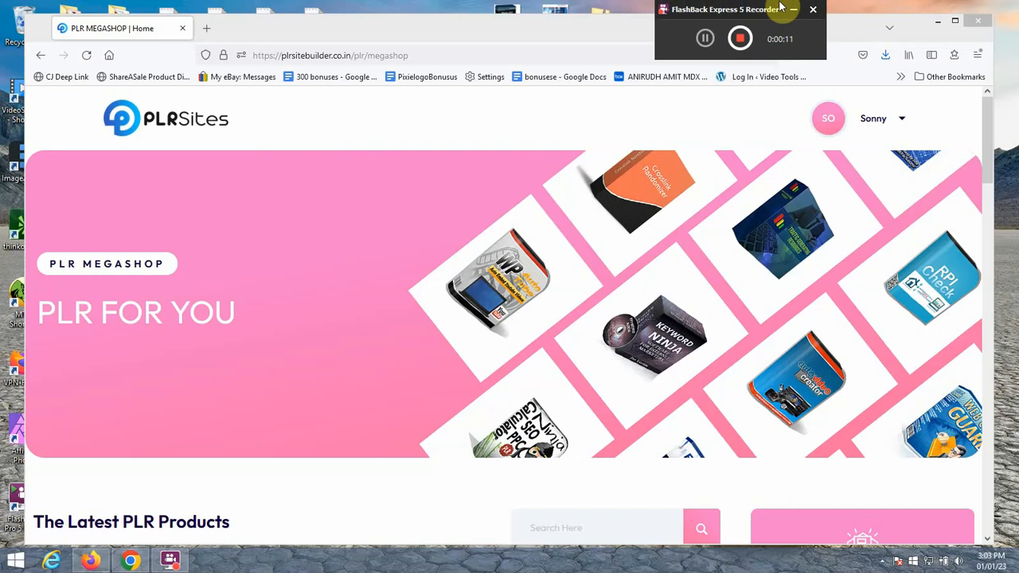
pyautogui.moveTo(897, 134)
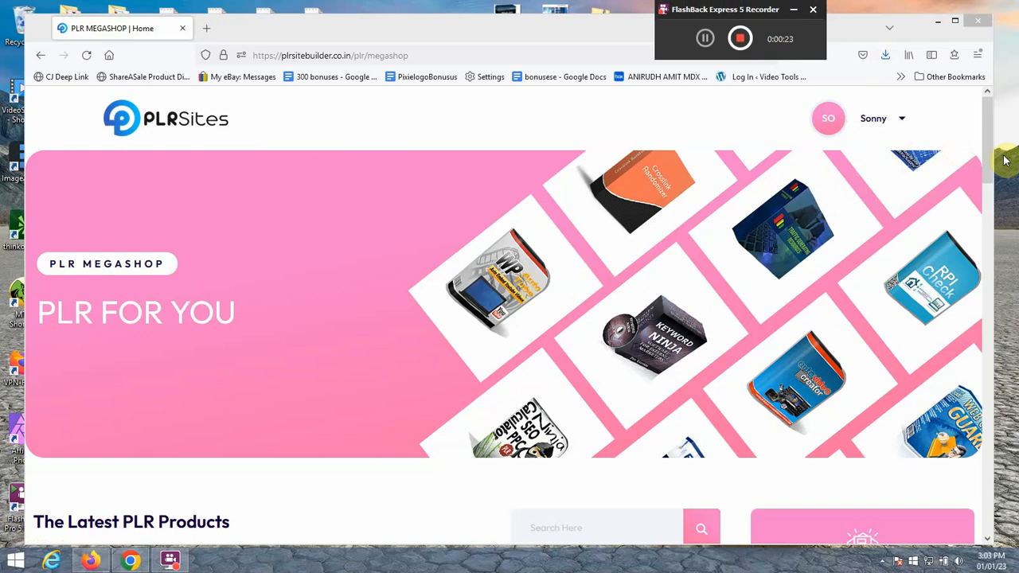
pyautogui.moveTo(995, 167)
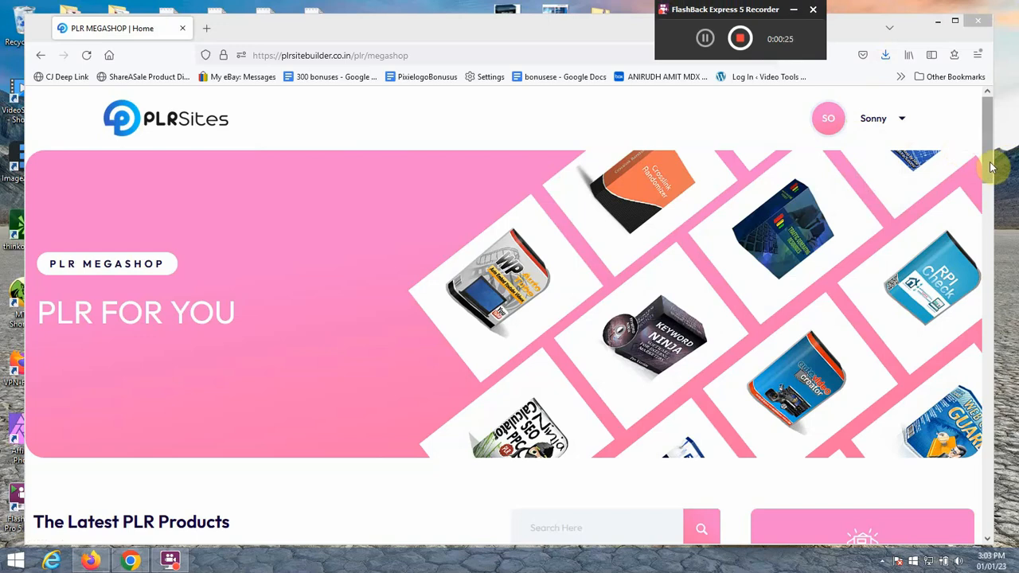
pyautogui.scroll(-3)
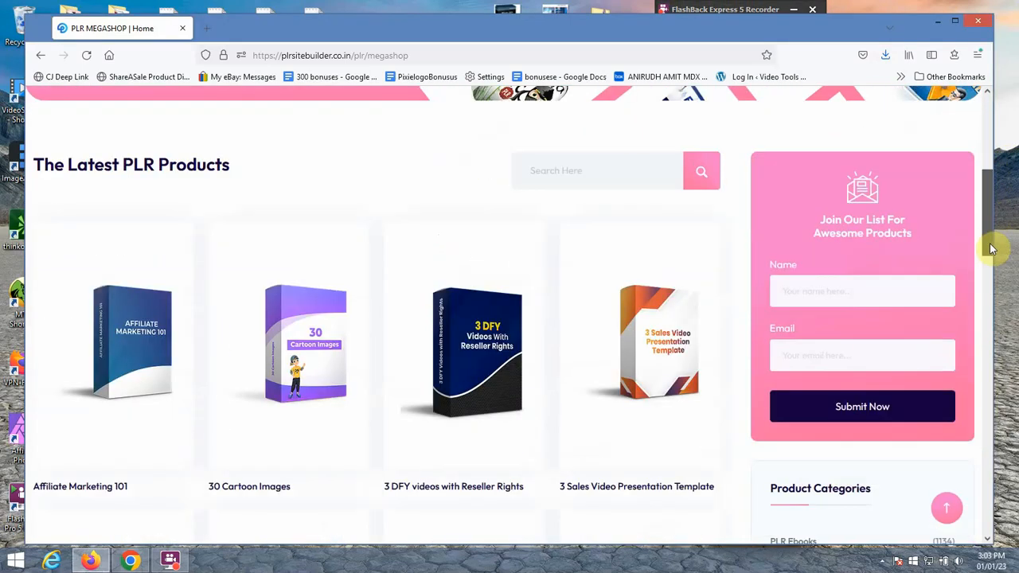
pyautogui.scroll(3)
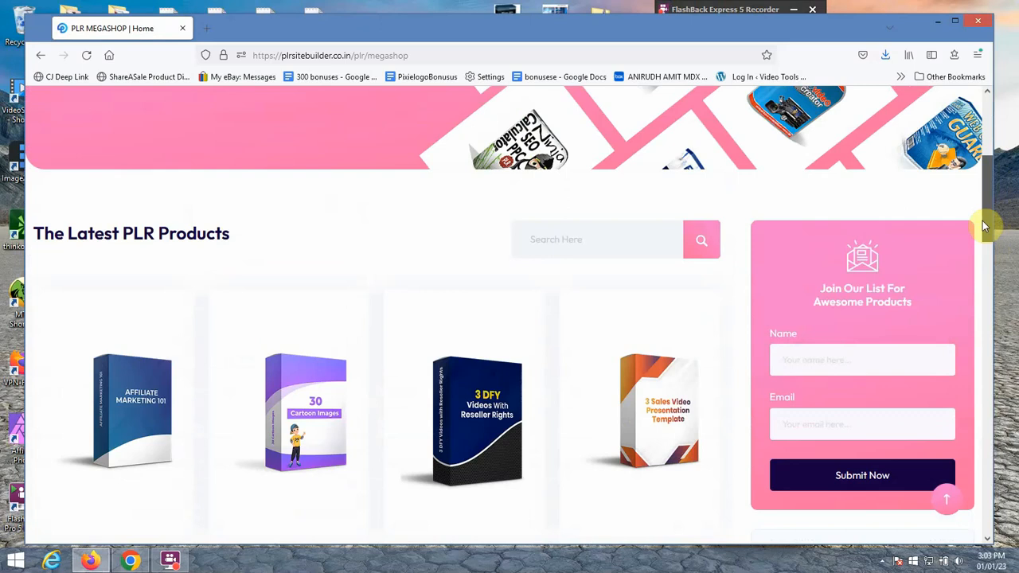
pyautogui.scroll(-3)
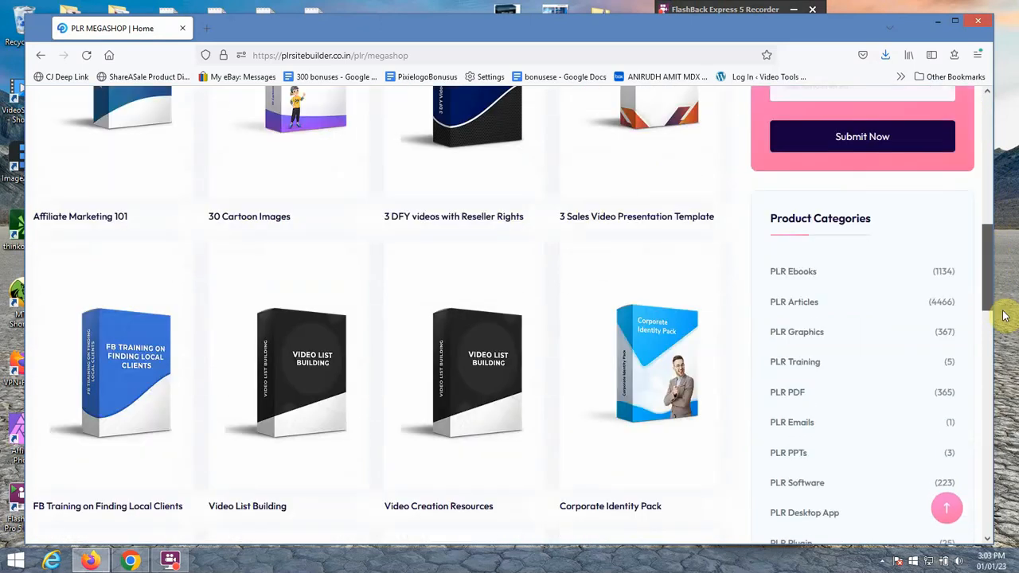
pyautogui.scroll(-3)
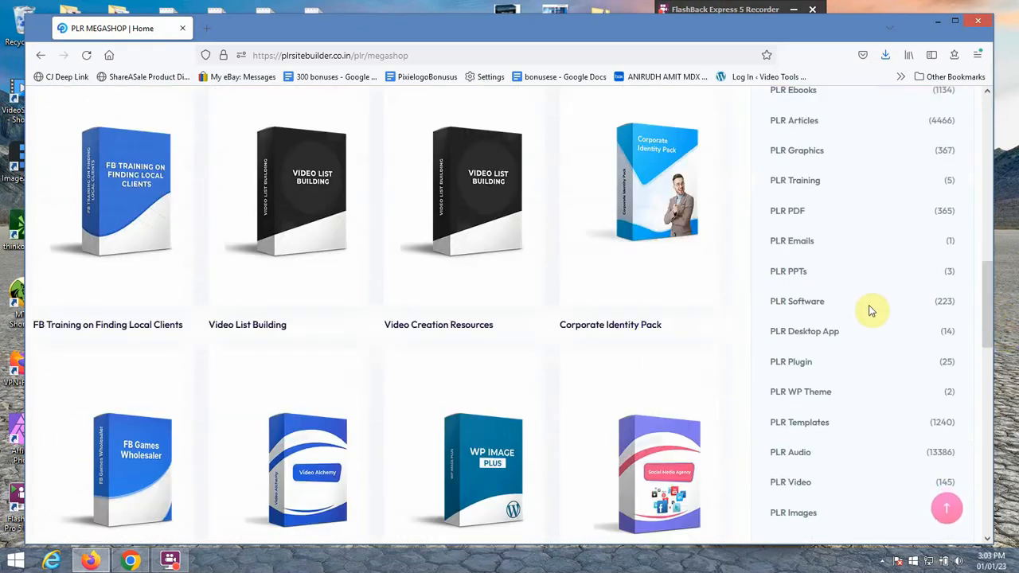
pyautogui.moveTo(799, 230)
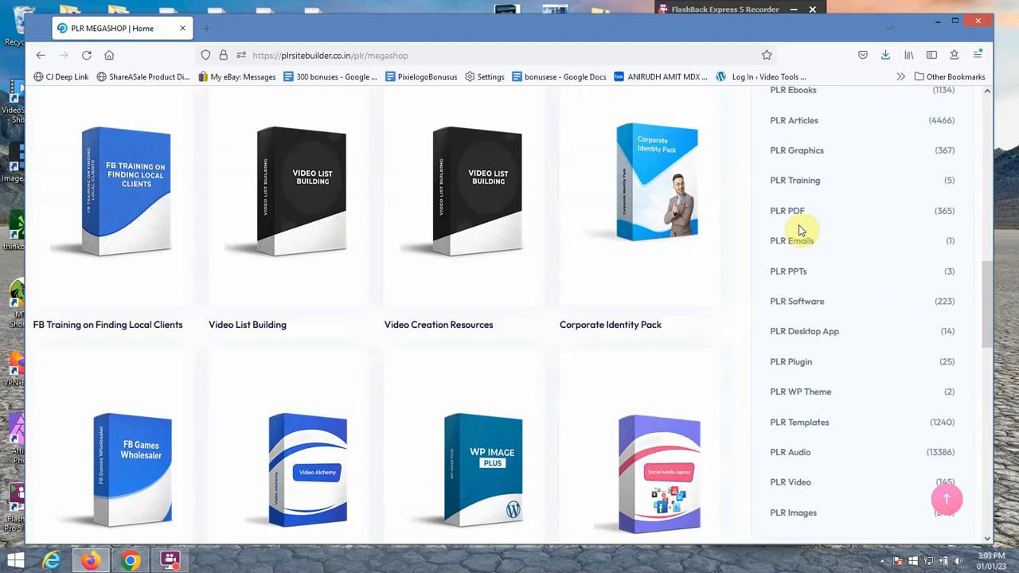
pyautogui.scroll(-3)
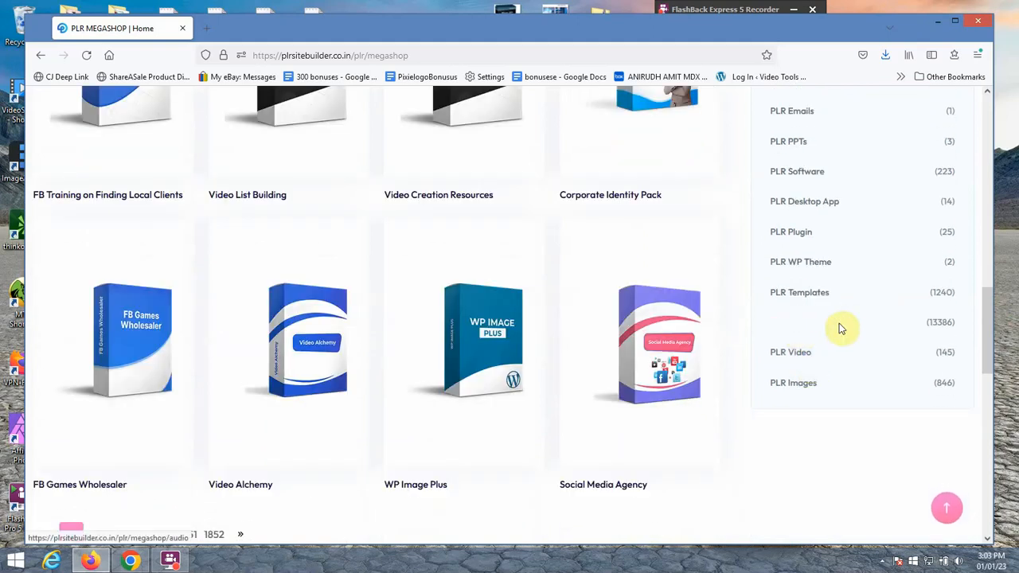
pyautogui.click(790, 321)
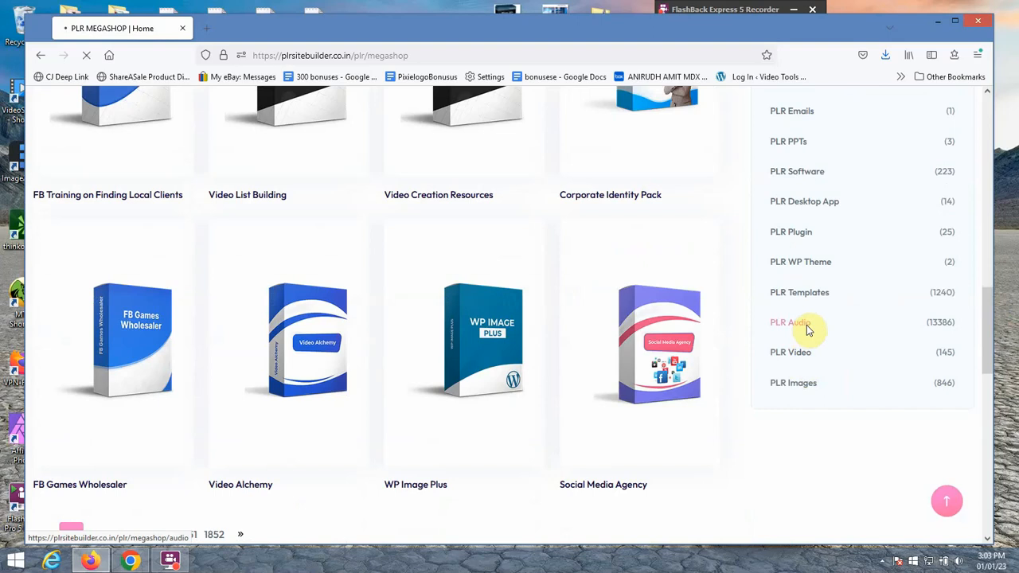
# Scroll through the PLR Audio listing past Music Loops, Country Folk, Advertising & Upbeat Positive and Cinematic Action packs
pyautogui.click(790, 322)
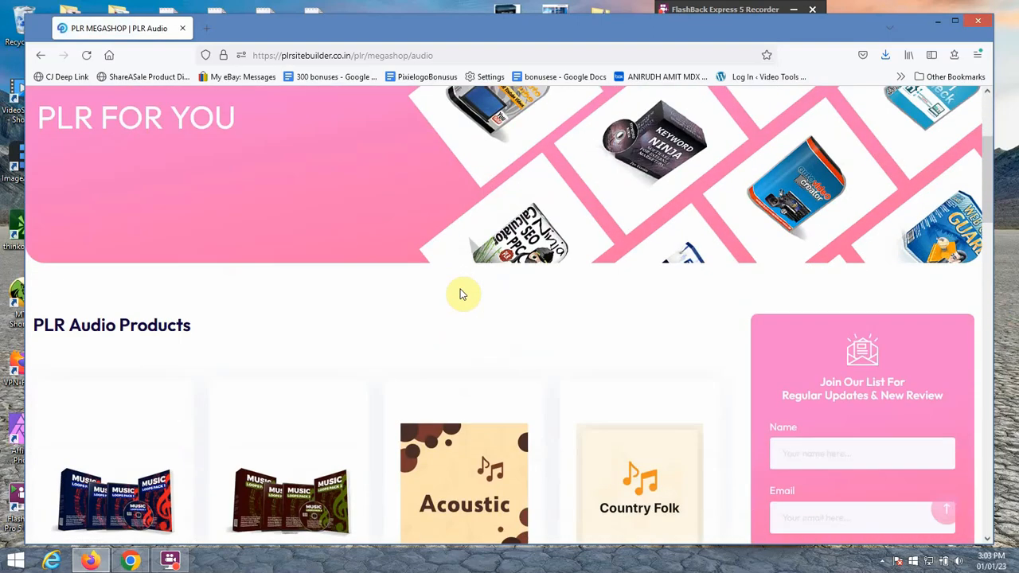
pyautogui.scroll(-3)
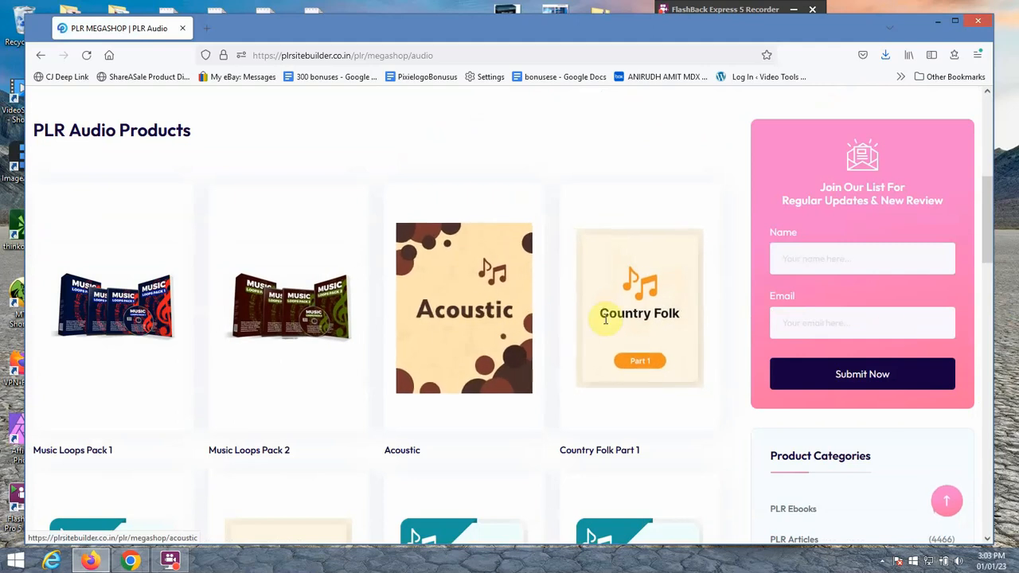
pyautogui.scroll(-3)
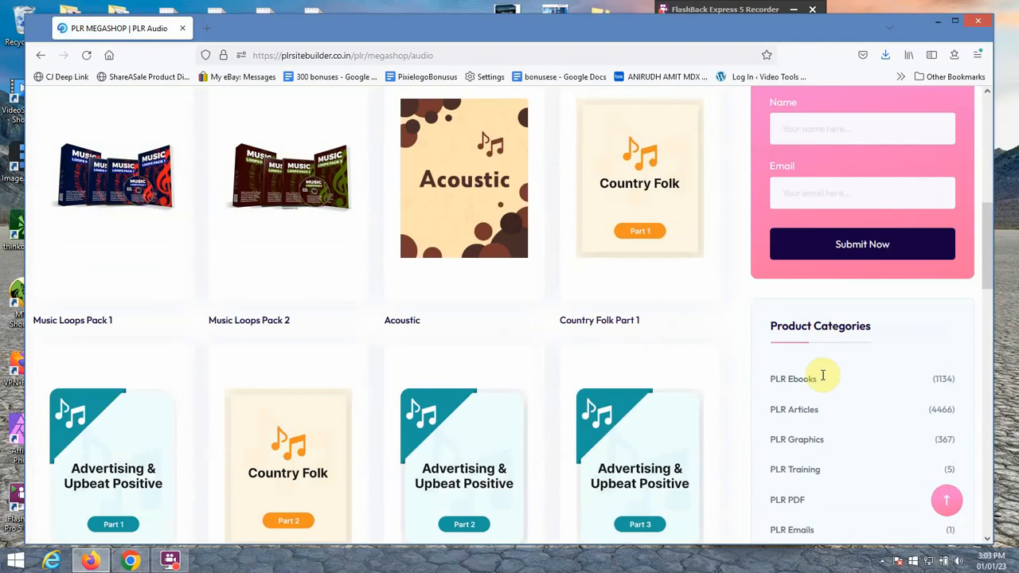
pyautogui.scroll(-3)
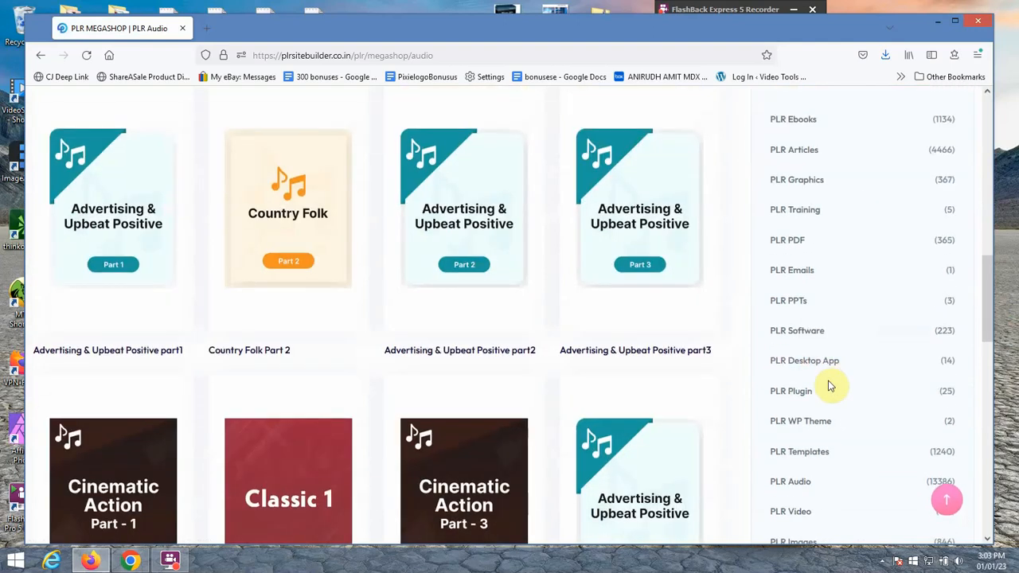
pyautogui.scroll(-3)
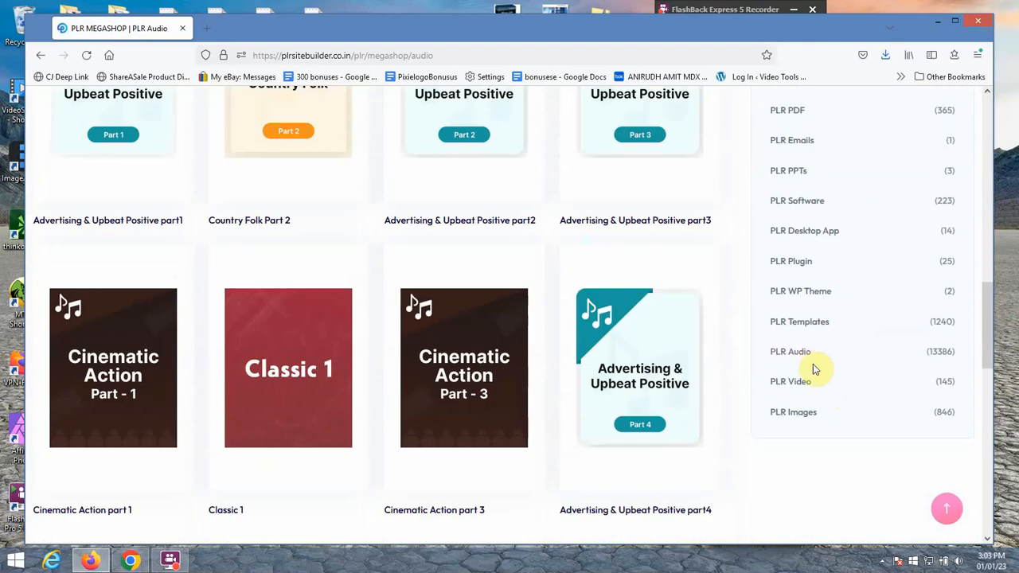
pyautogui.moveTo(795, 201)
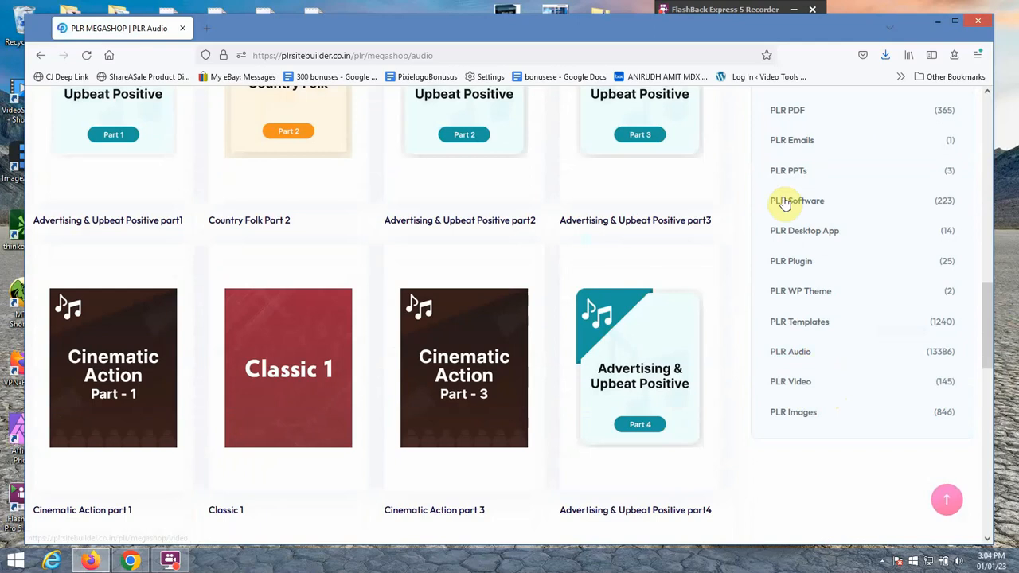
pyautogui.scroll(3)
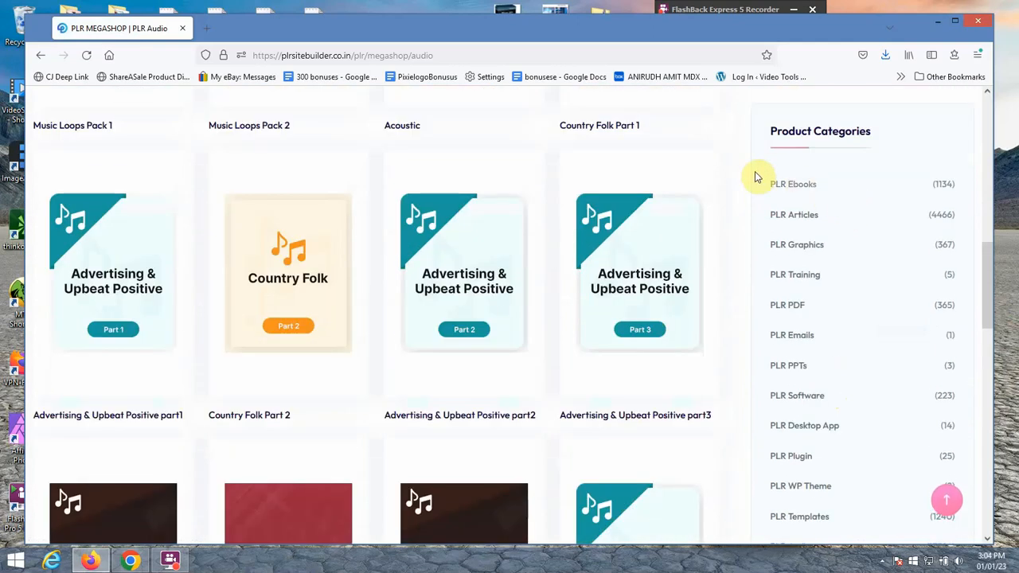
pyautogui.moveTo(808, 198)
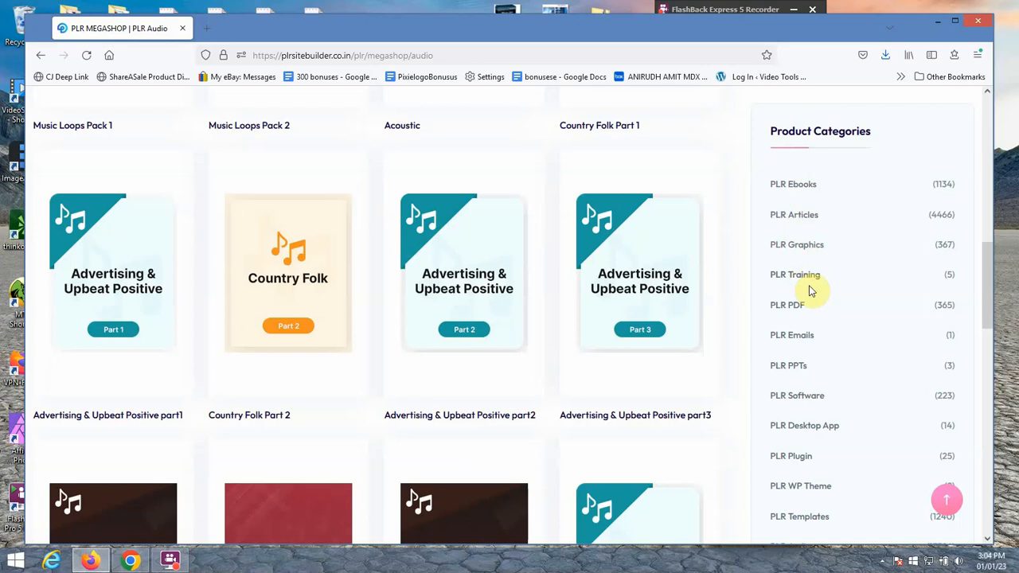
pyautogui.moveTo(828, 334)
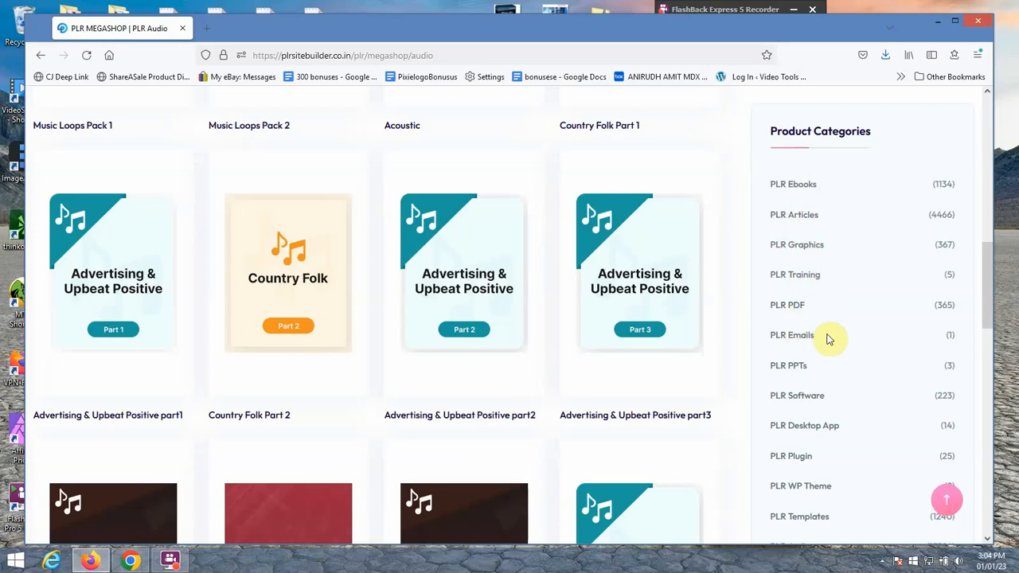
pyautogui.scroll(-3)
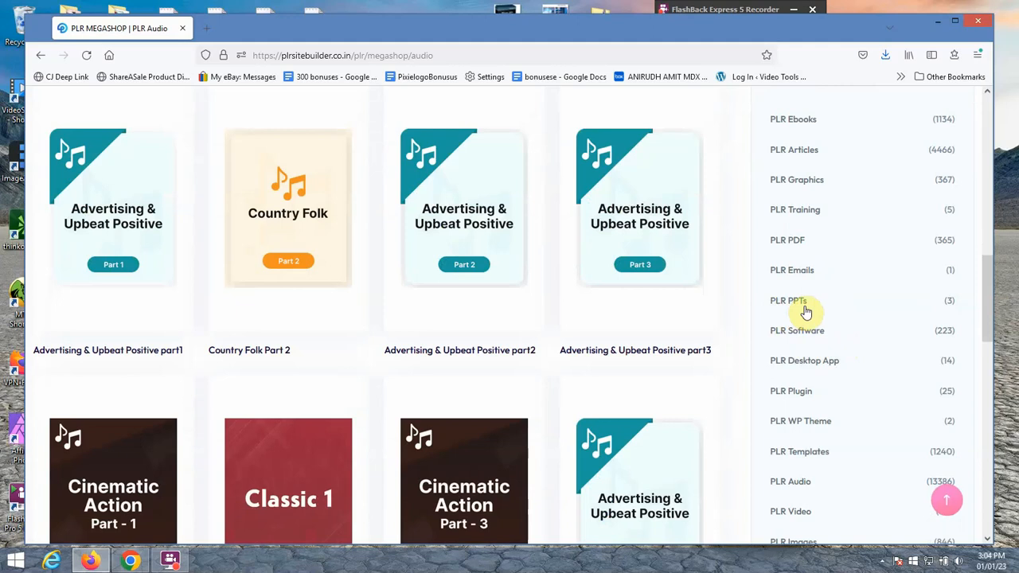
pyautogui.scroll(-3)
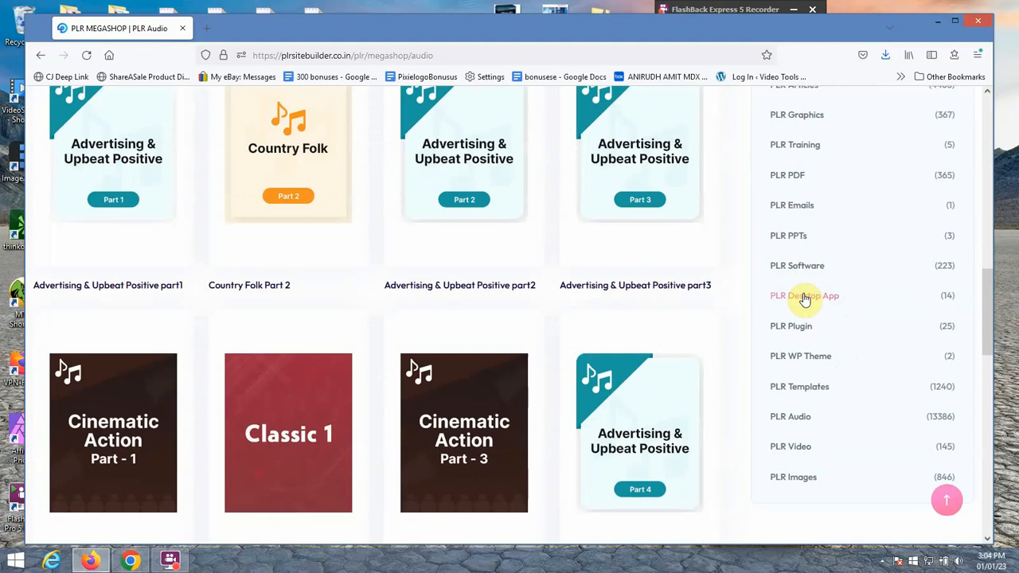
pyautogui.moveTo(789, 356)
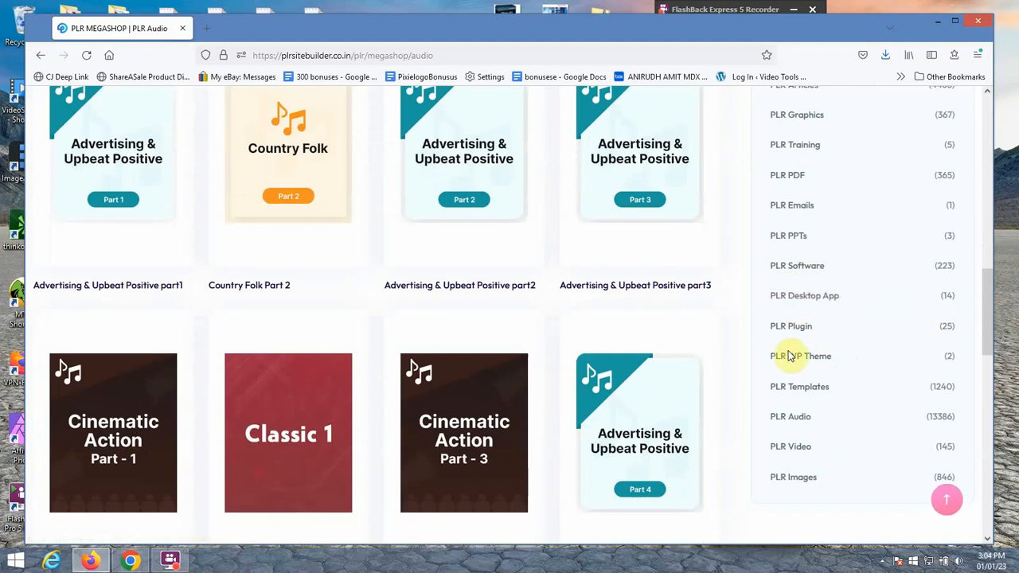
pyautogui.moveTo(800, 357)
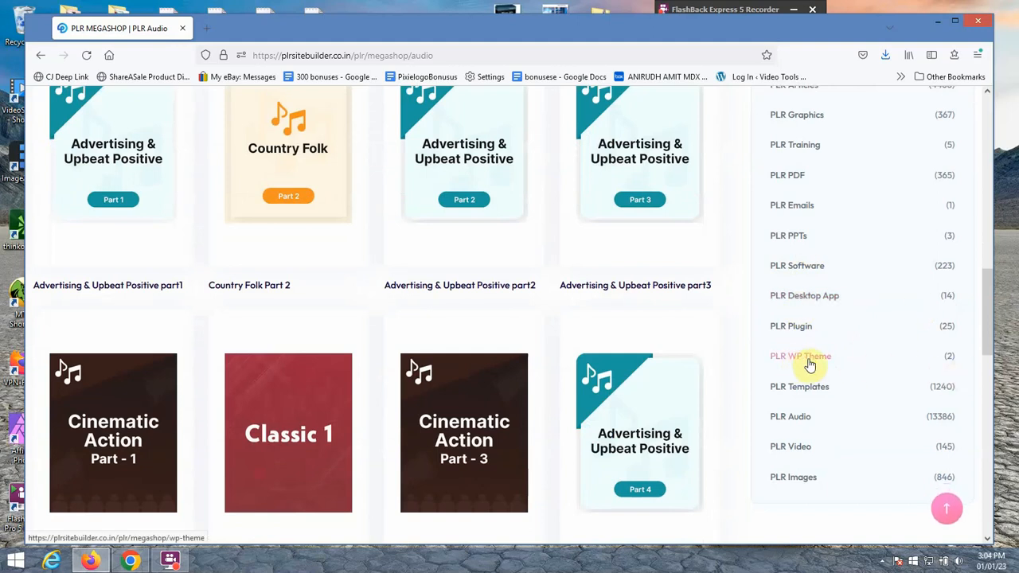
pyautogui.moveTo(826, 428)
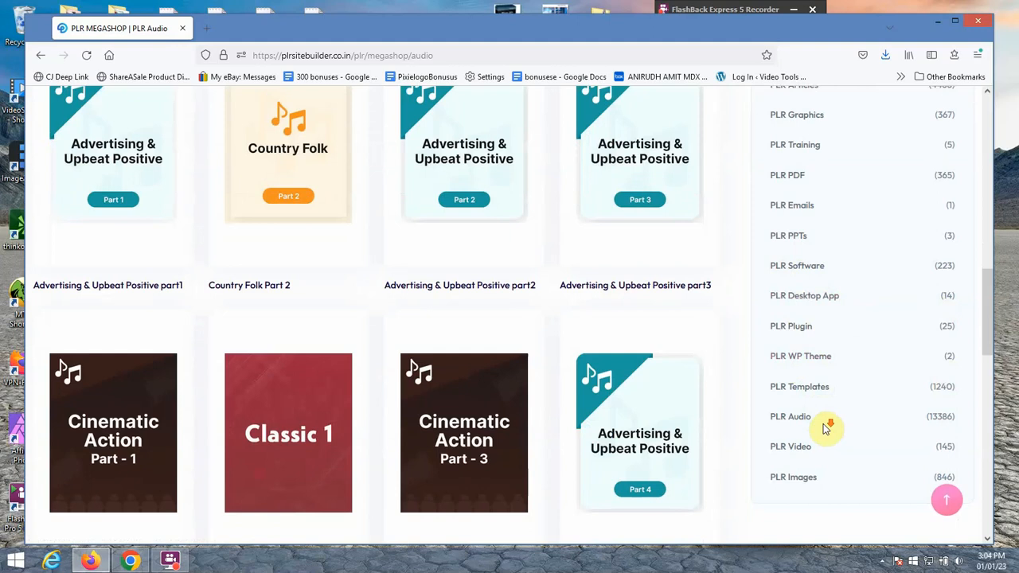
pyautogui.scroll(-3)
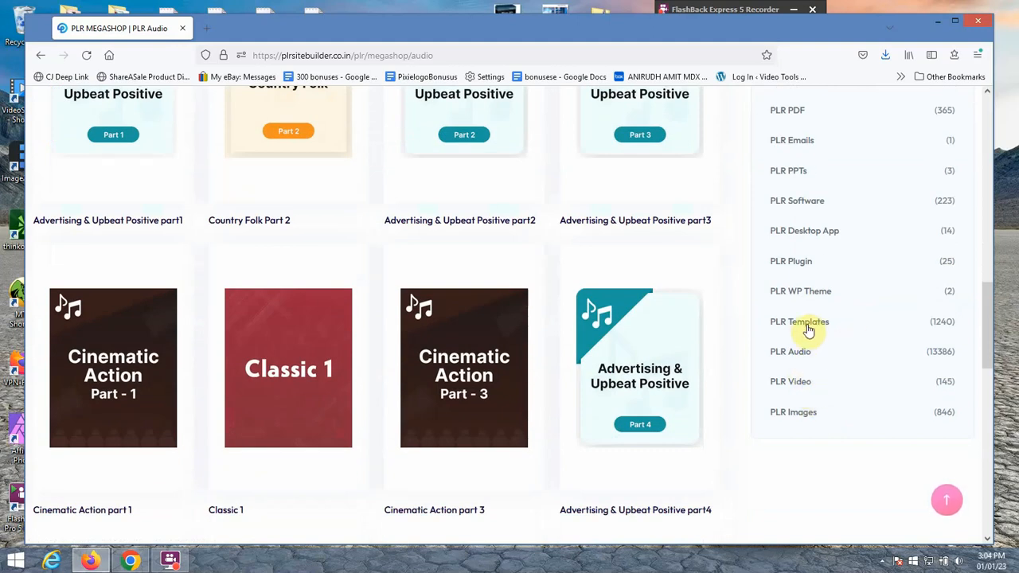
pyautogui.scroll(3)
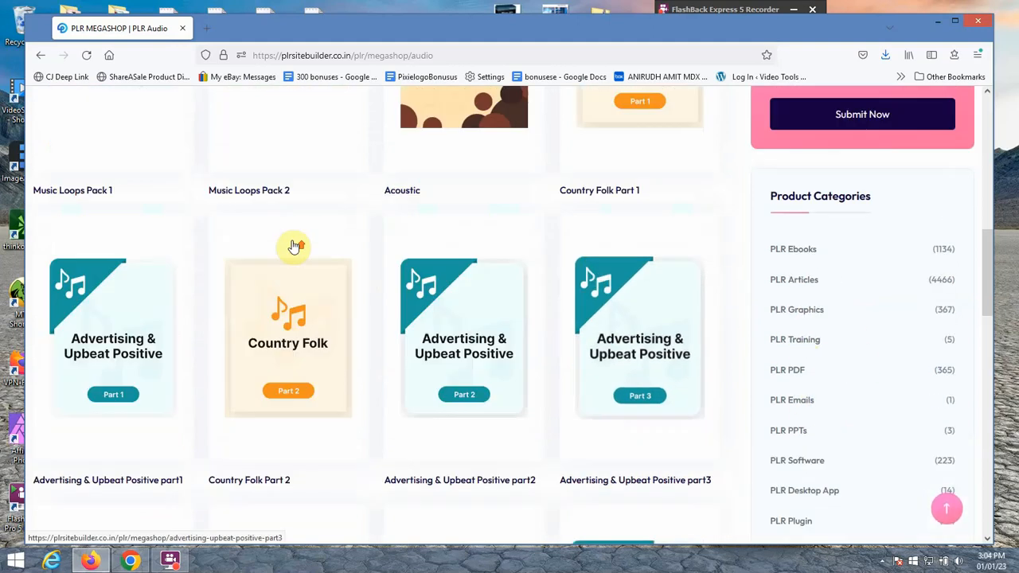
pyautogui.scroll(3)
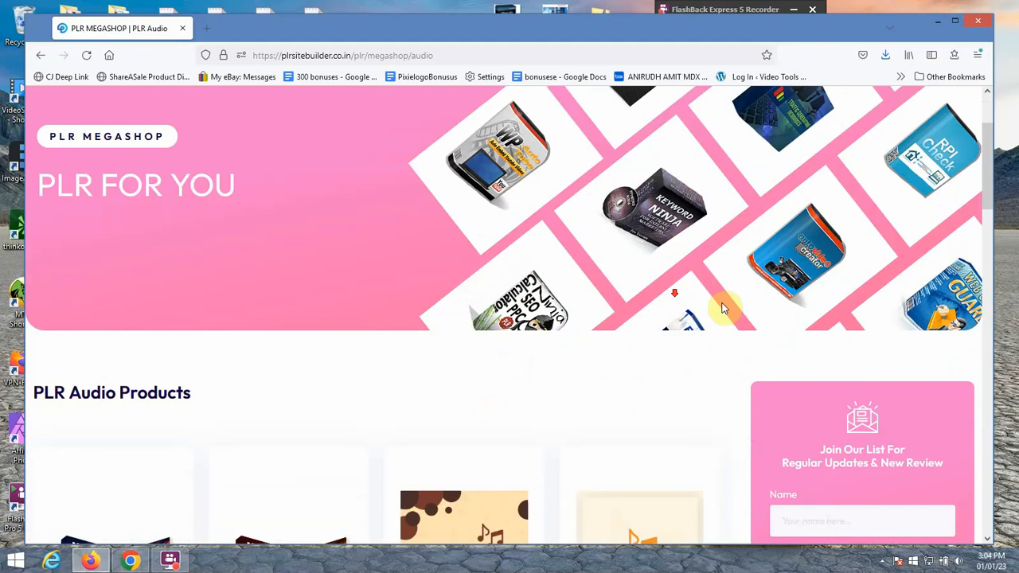
pyautogui.scroll(-3)
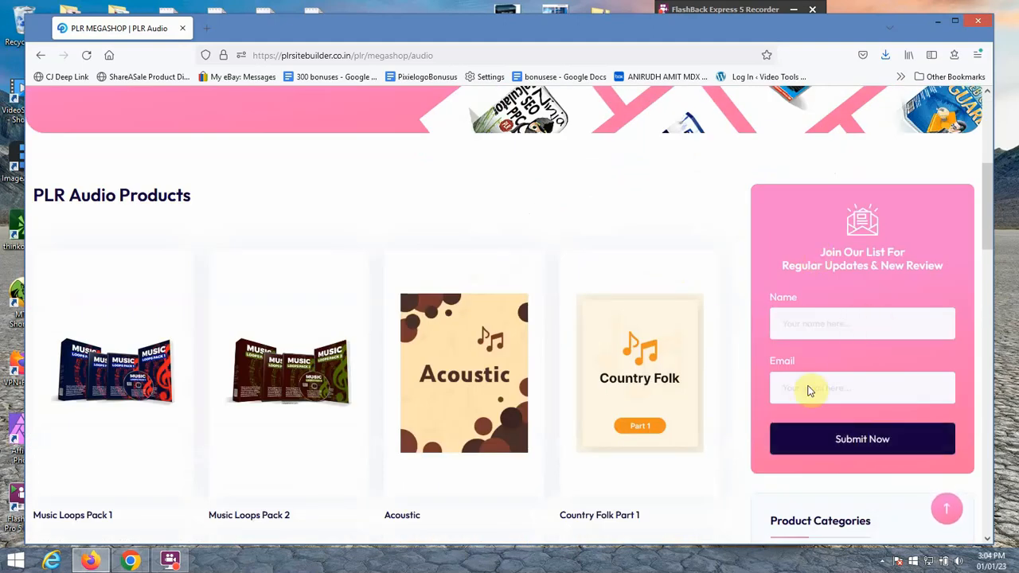
pyautogui.scroll(3)
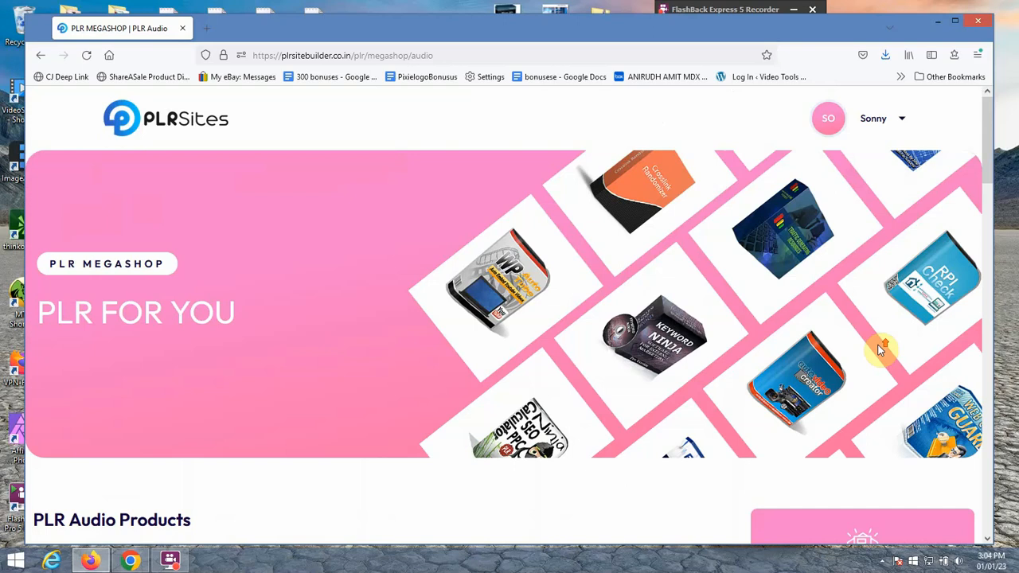
pyautogui.moveTo(144, 258)
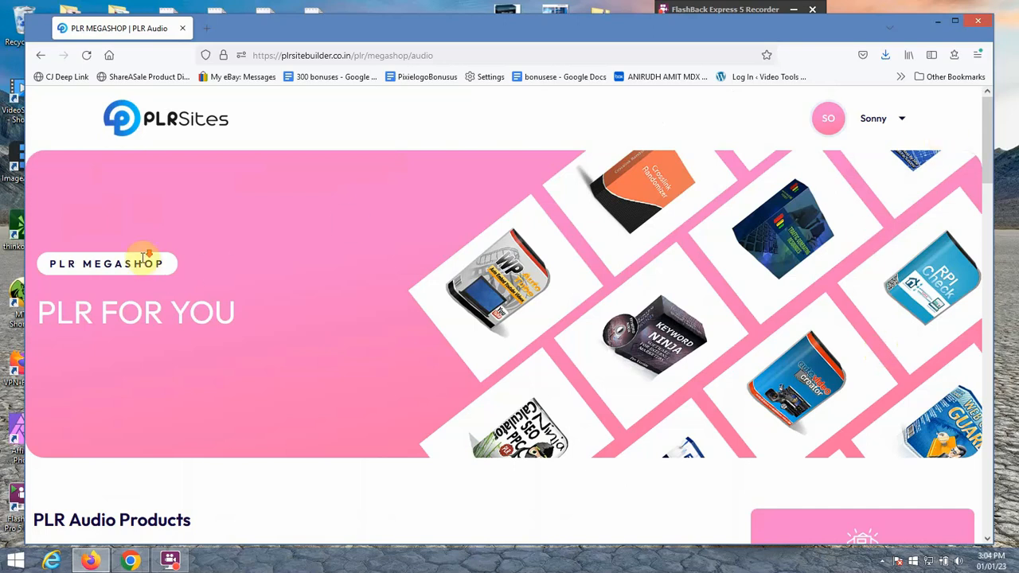
pyautogui.scroll(-3)
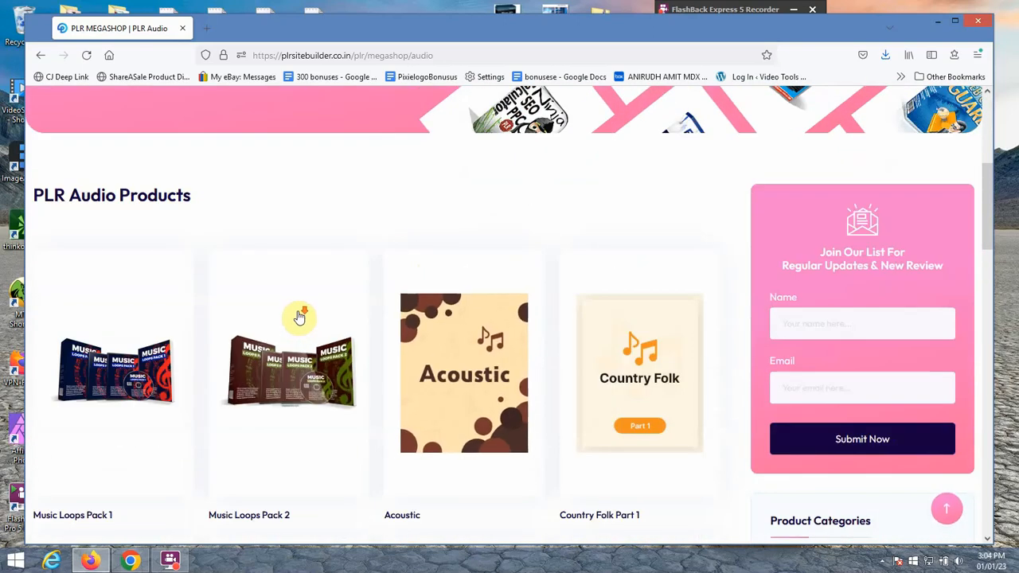
pyautogui.scroll(-3)
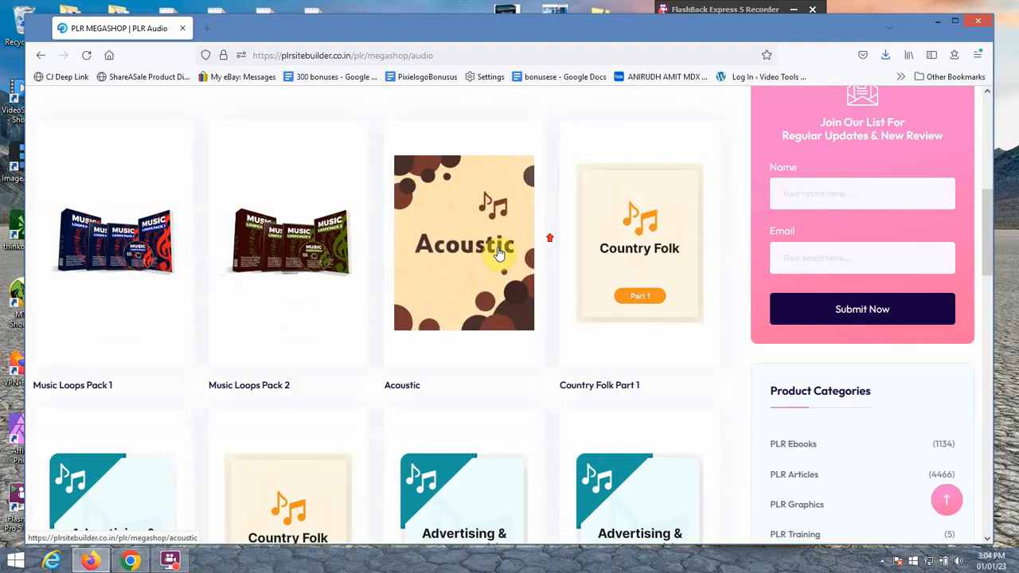
pyautogui.scroll(3)
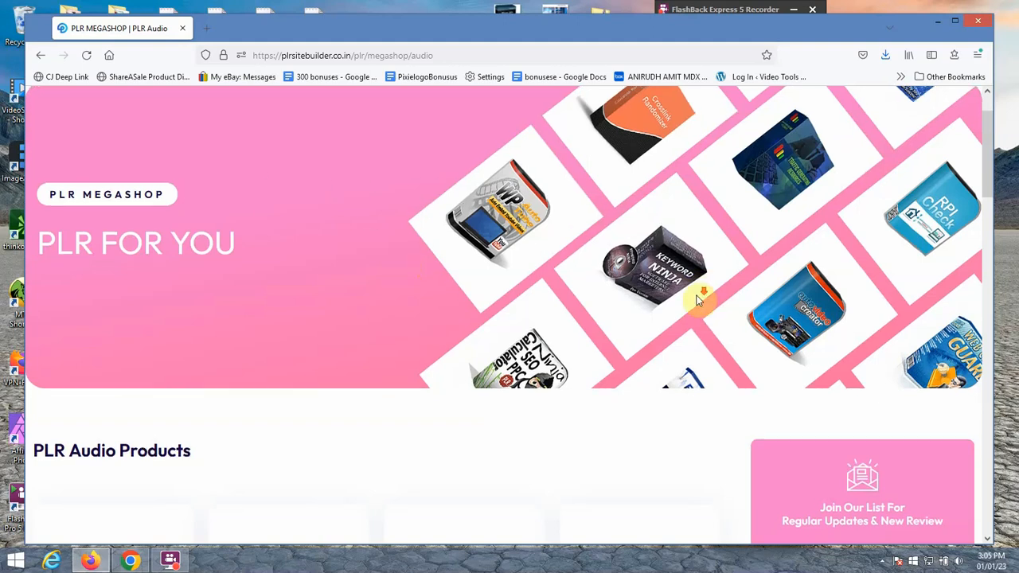
# Peek at the account menu, then choose the Music Loops Pack 2 product card
pyautogui.click(876, 118)
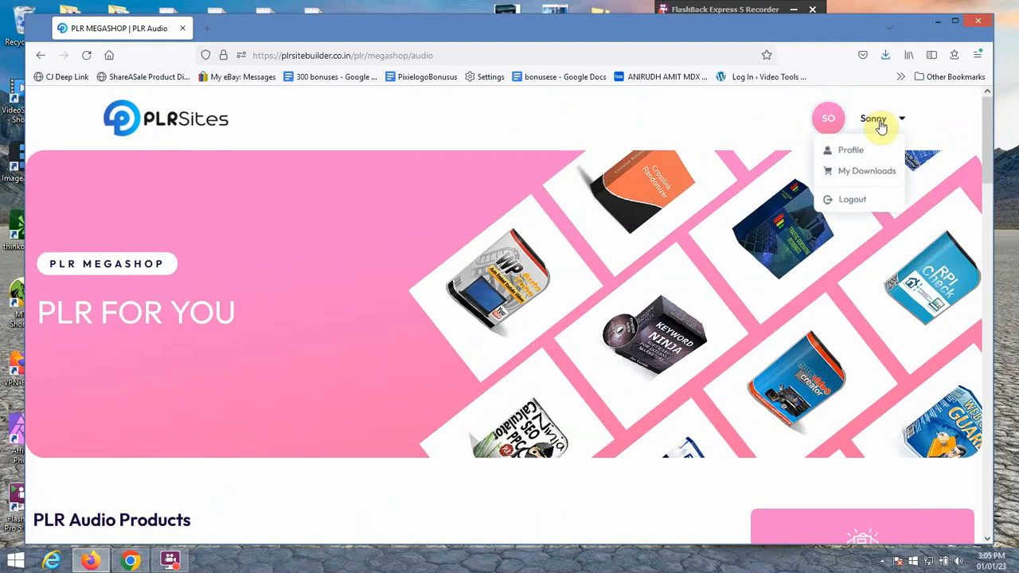
pyautogui.moveTo(877, 149)
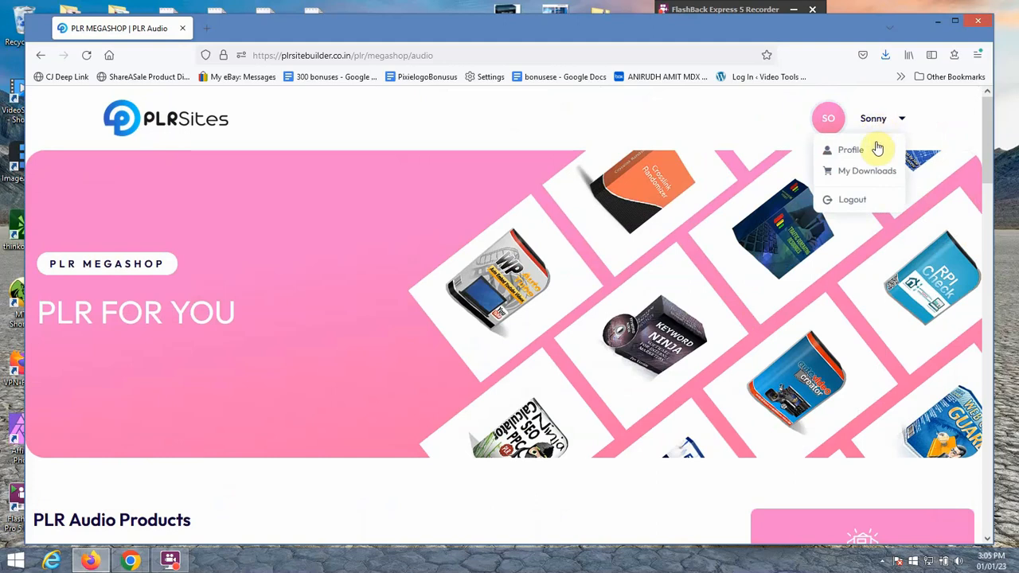
pyautogui.click(390, 269)
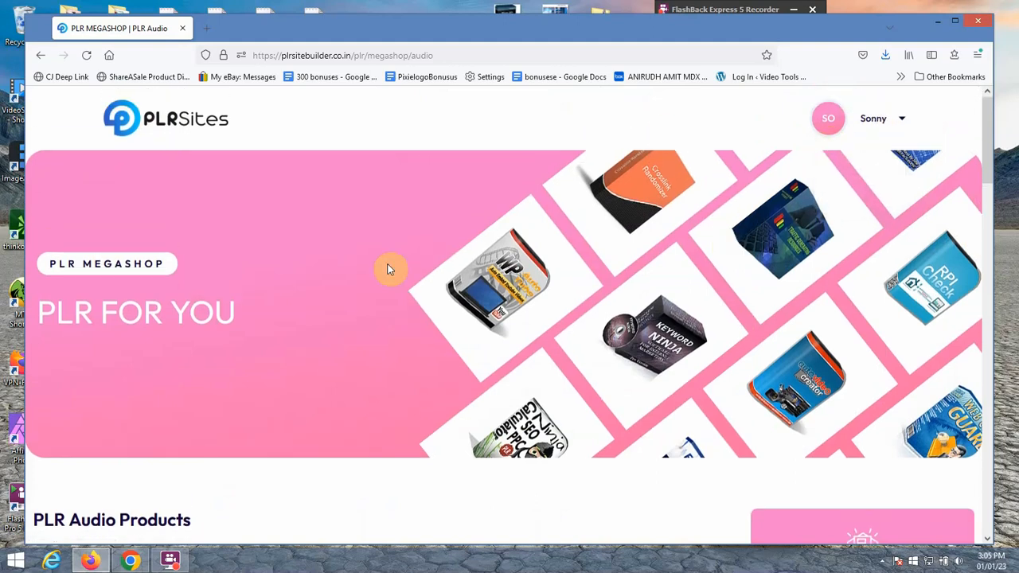
pyautogui.scroll(-3)
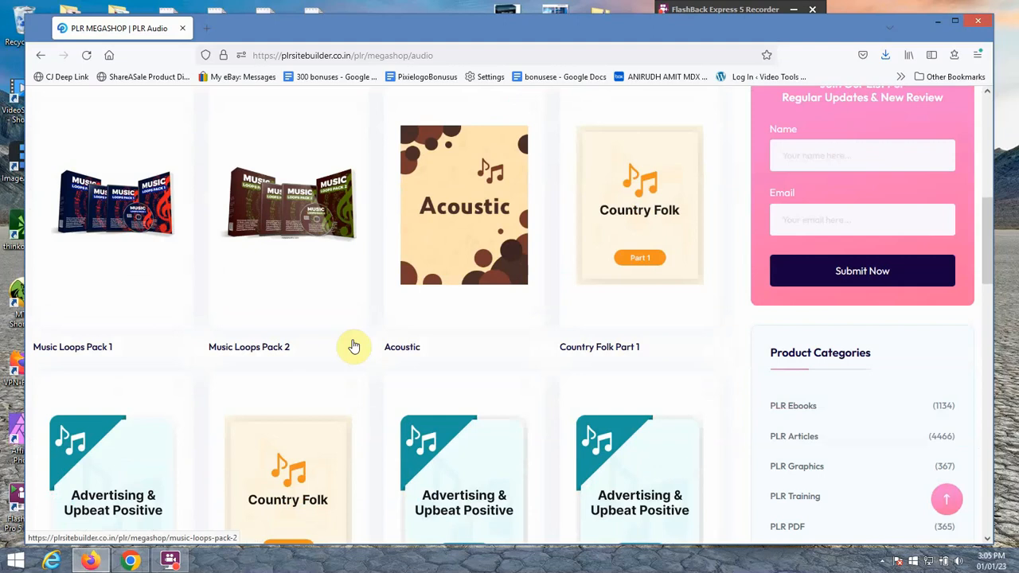
pyautogui.scroll(-3)
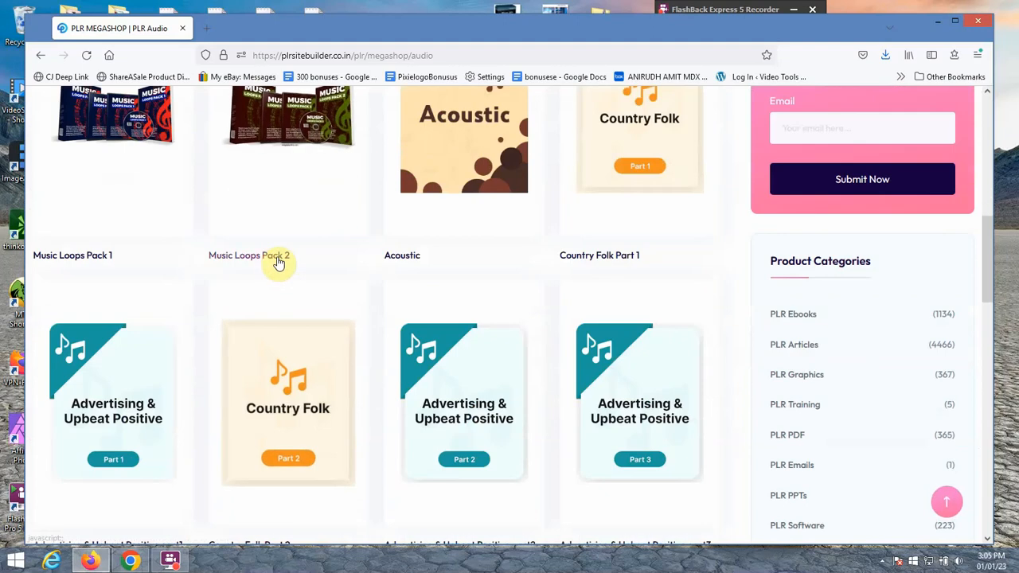
pyautogui.moveTo(286, 131)
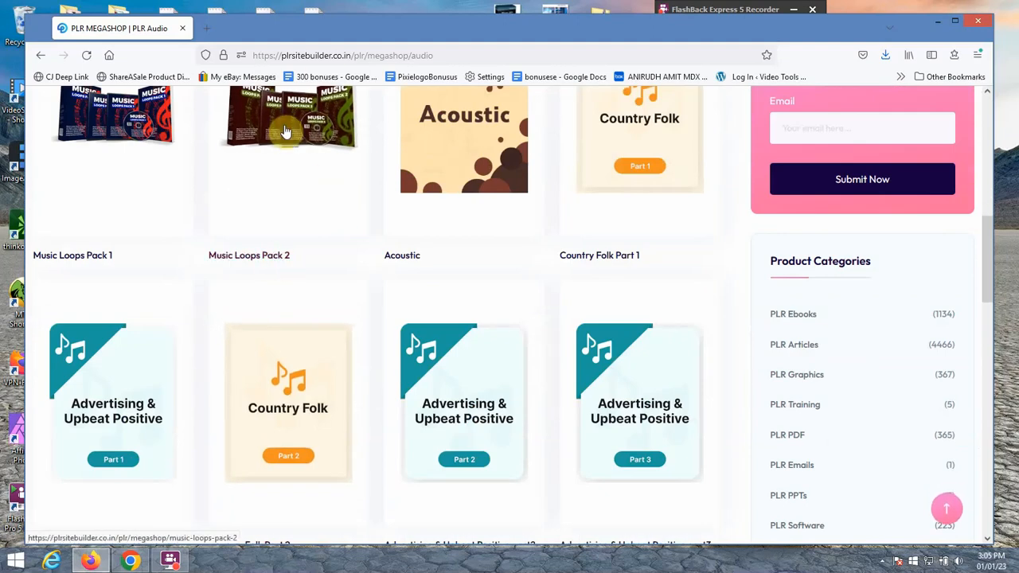
pyautogui.click(287, 131)
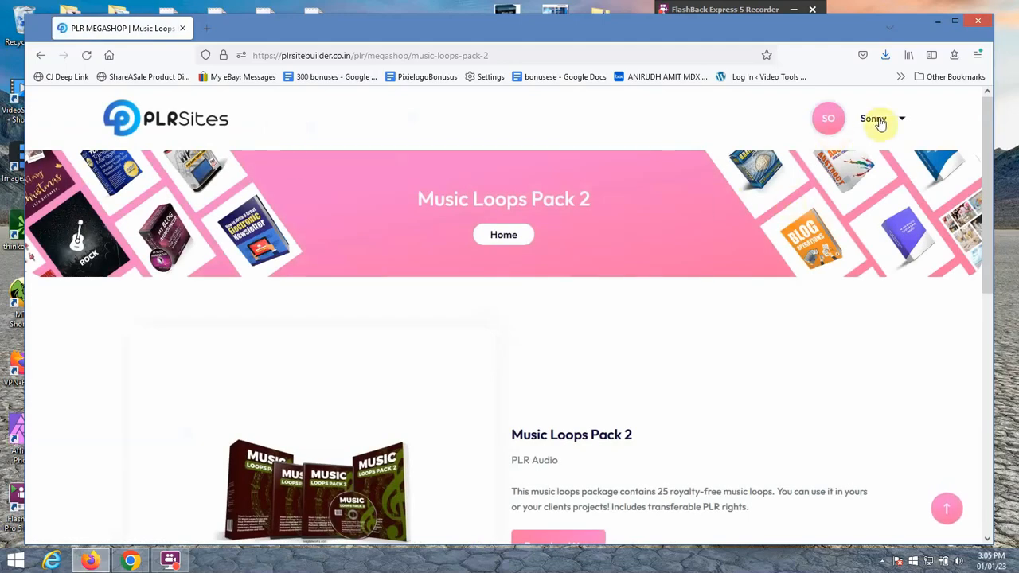
pyautogui.click(879, 117)
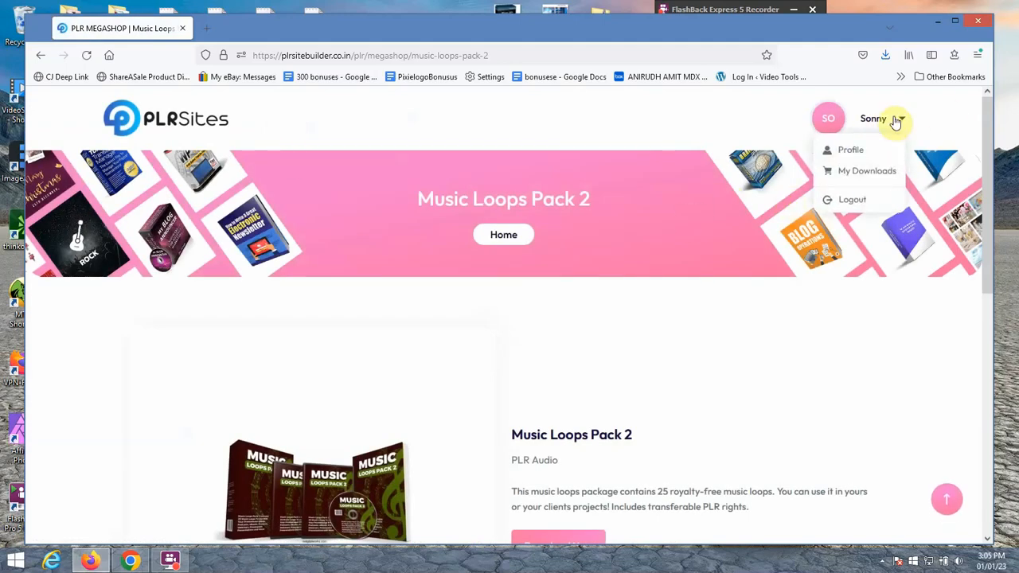
pyautogui.click(850, 150)
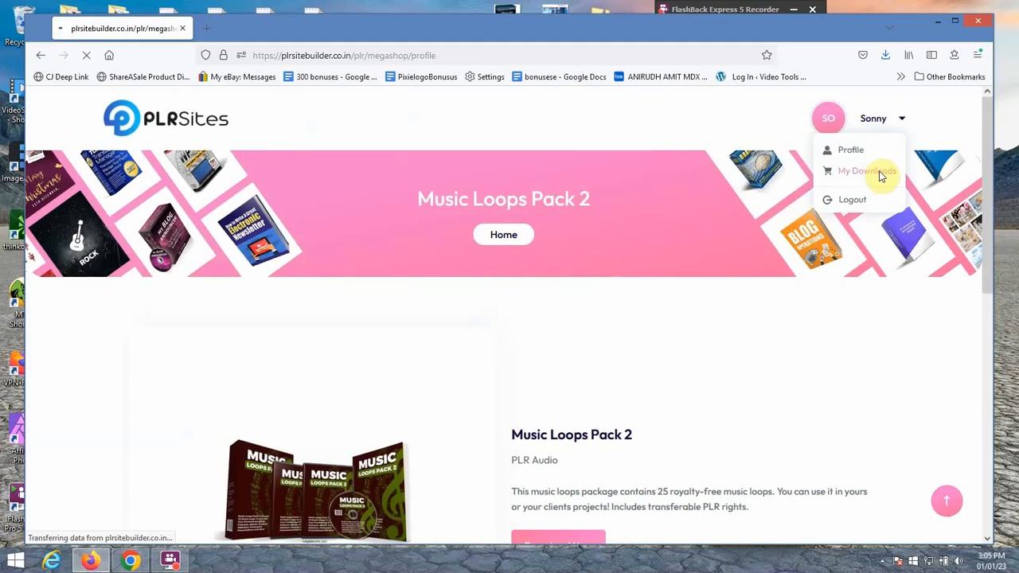
pyautogui.click(850, 150)
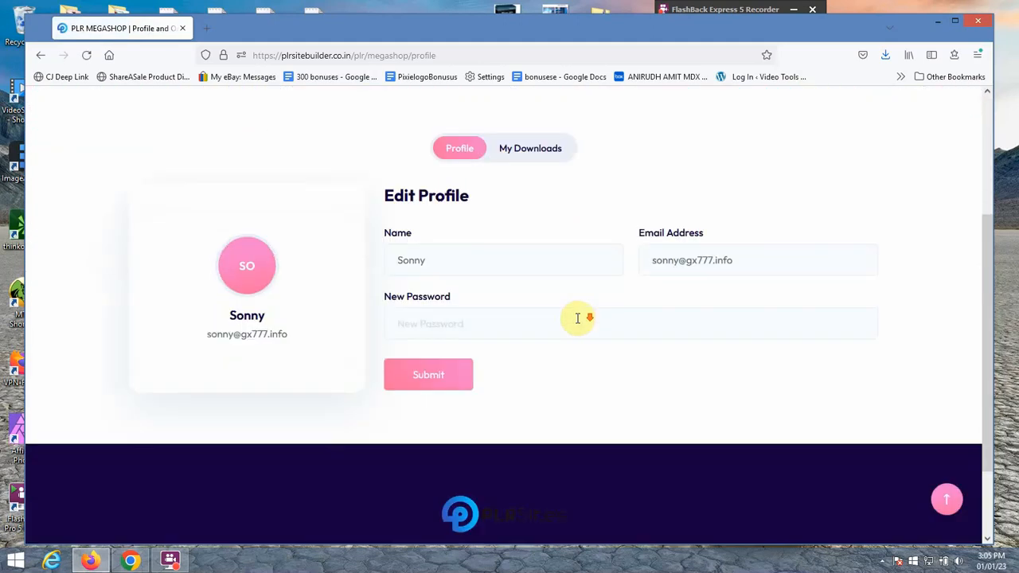
pyautogui.moveTo(530, 150)
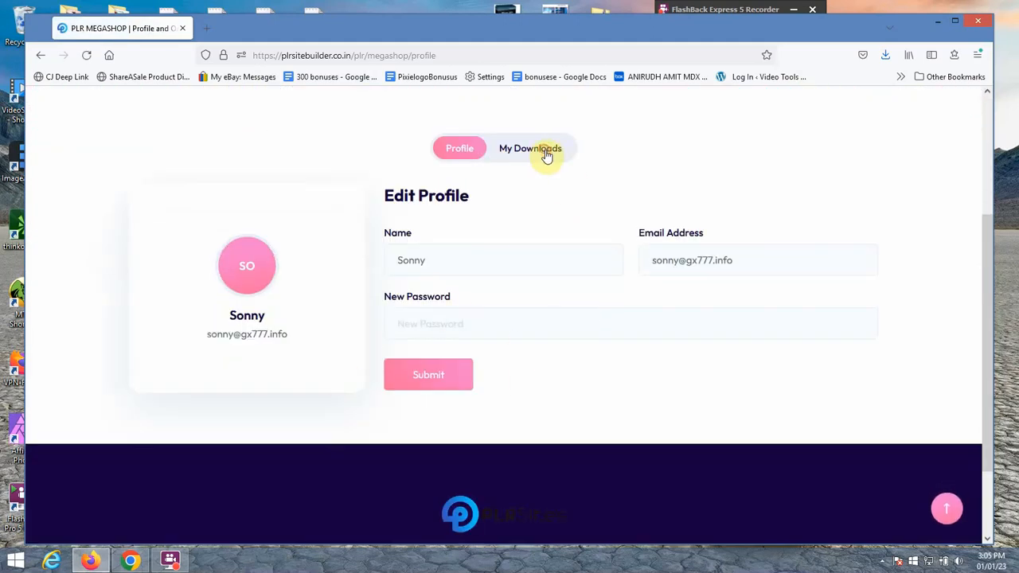
pyautogui.click(529, 148)
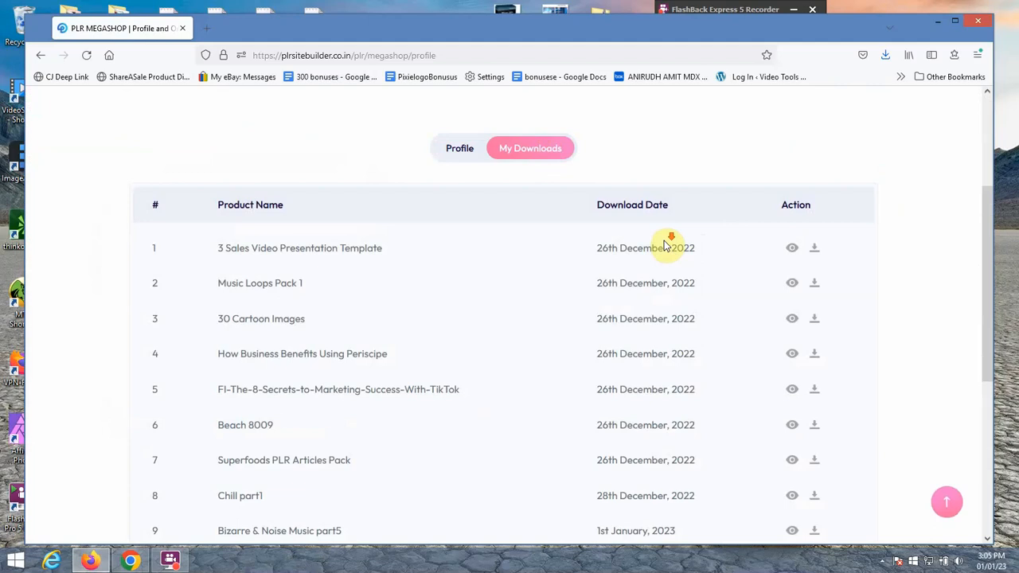
pyautogui.scroll(-3)
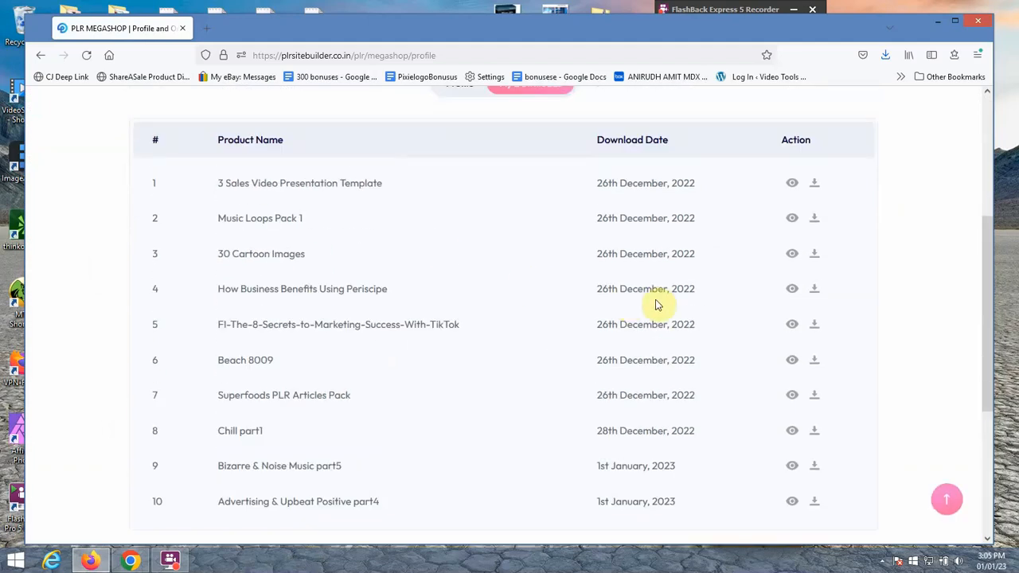
pyautogui.moveTo(341, 220)
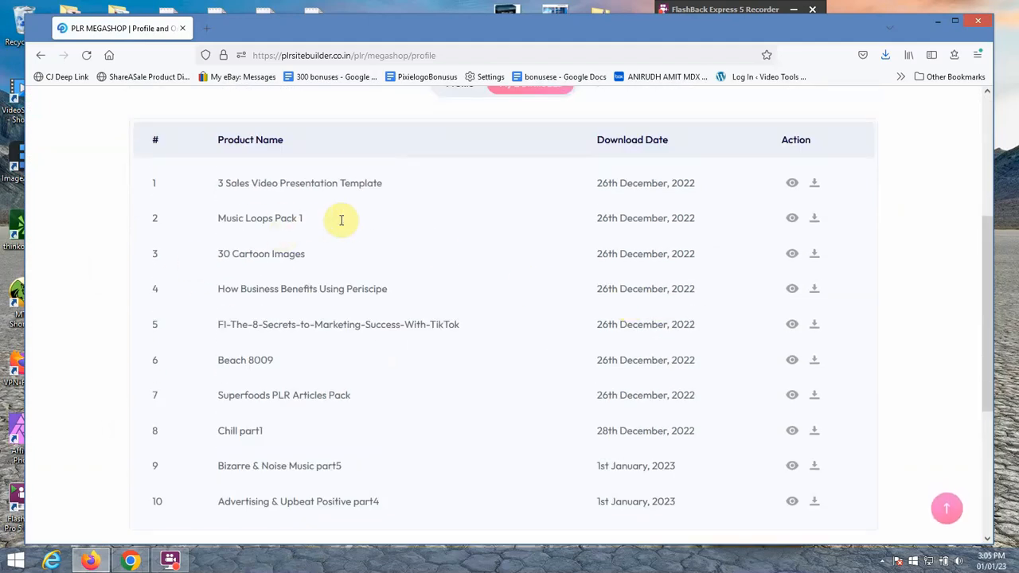
pyautogui.scroll(-3)
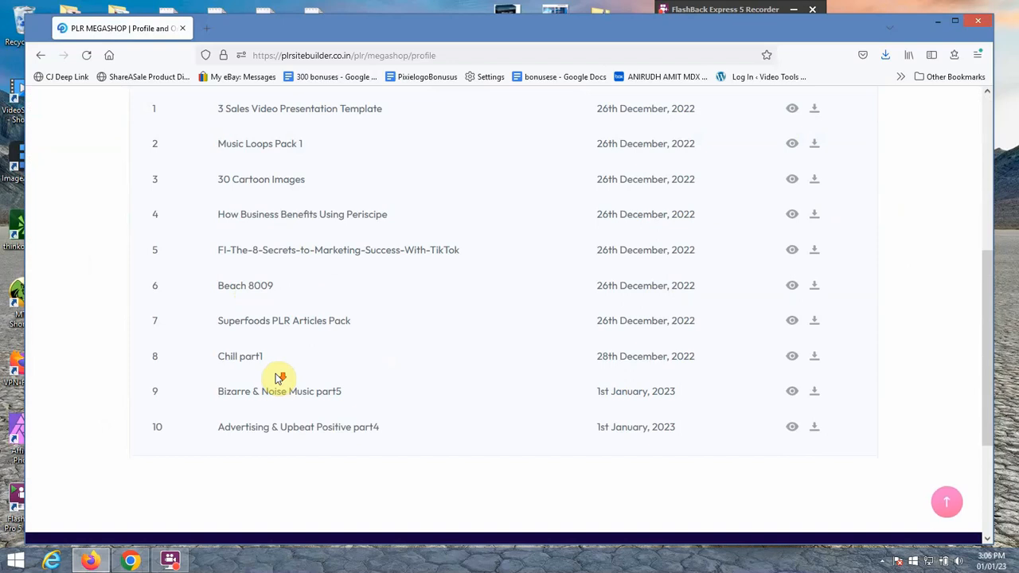
pyautogui.scroll(-3)
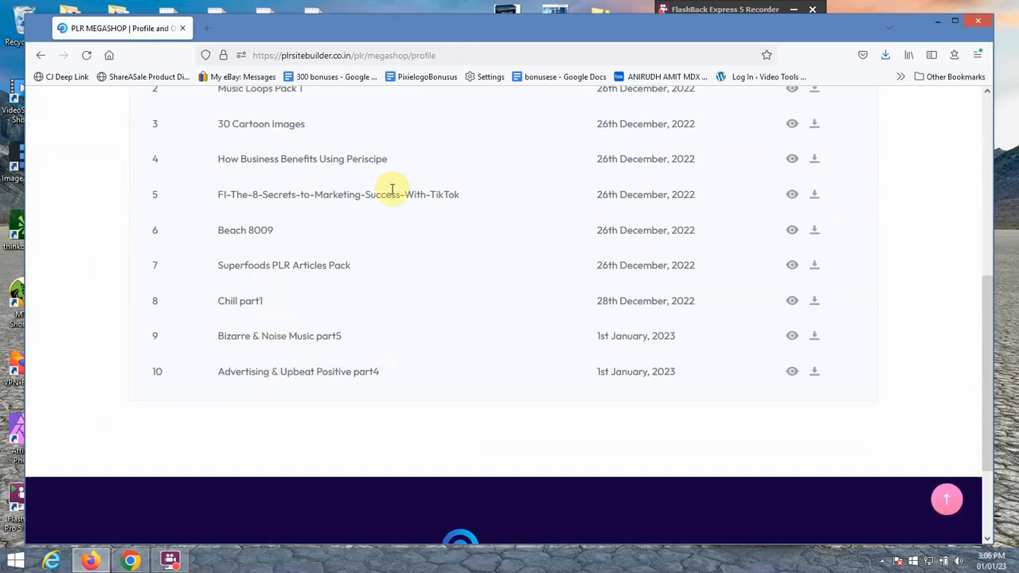
pyautogui.moveTo(328, 305)
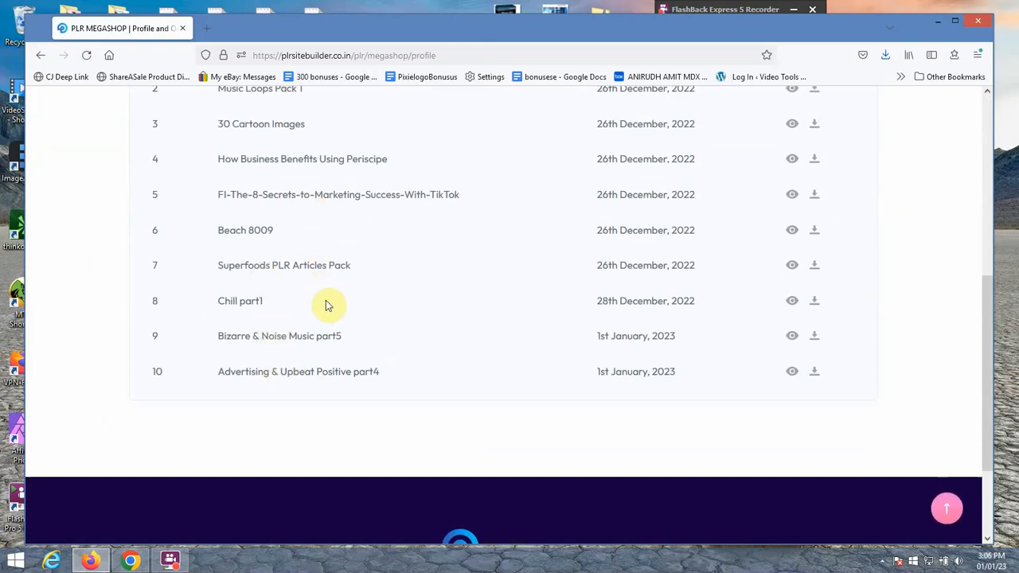
pyautogui.scroll(3)
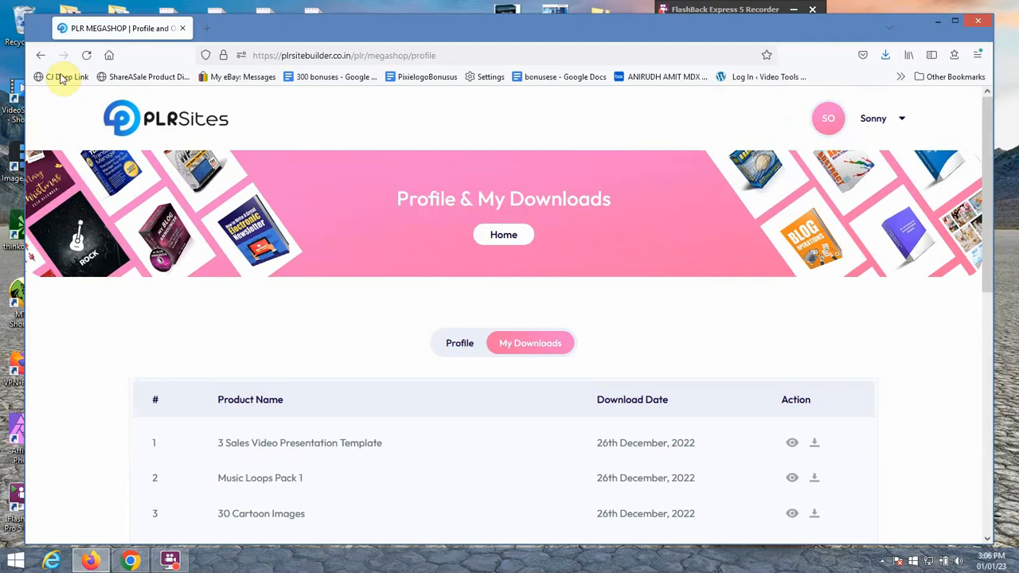
# Return to Music Loops Pack 2 and show its License Terms with packaging, reselling and giveaway rights
pyautogui.click(790, 478)
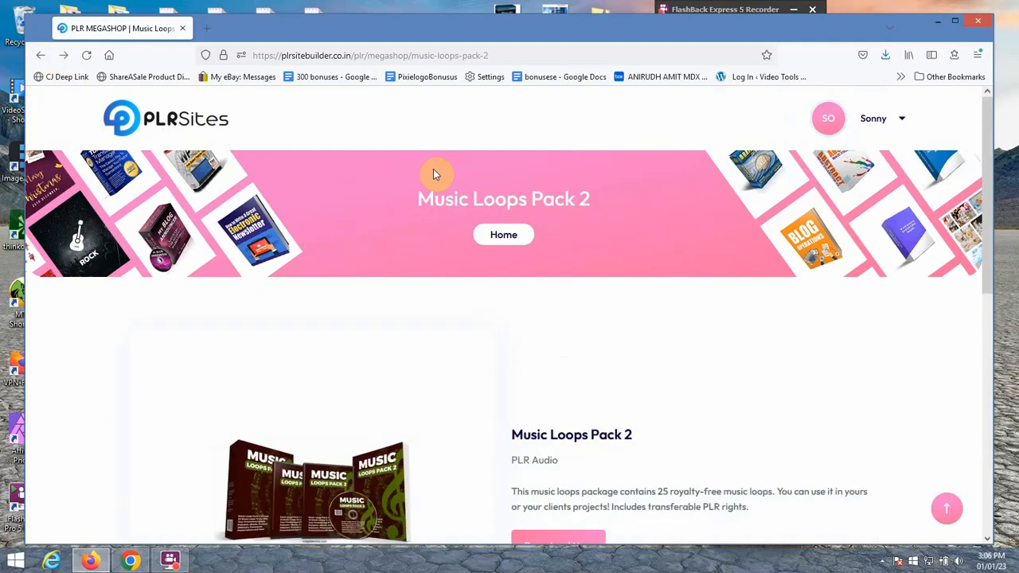
pyautogui.moveTo(606, 296)
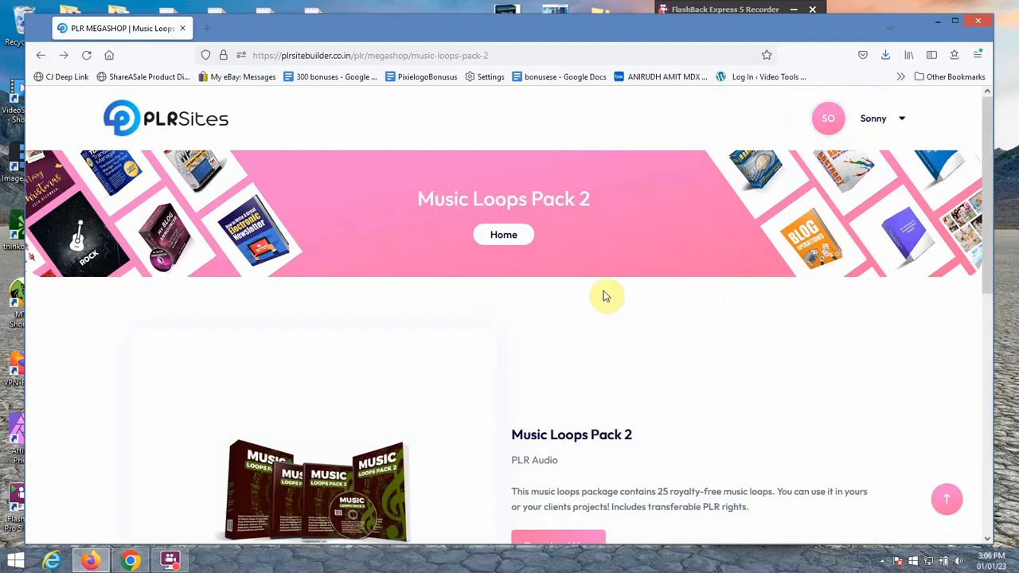
pyautogui.scroll(-3)
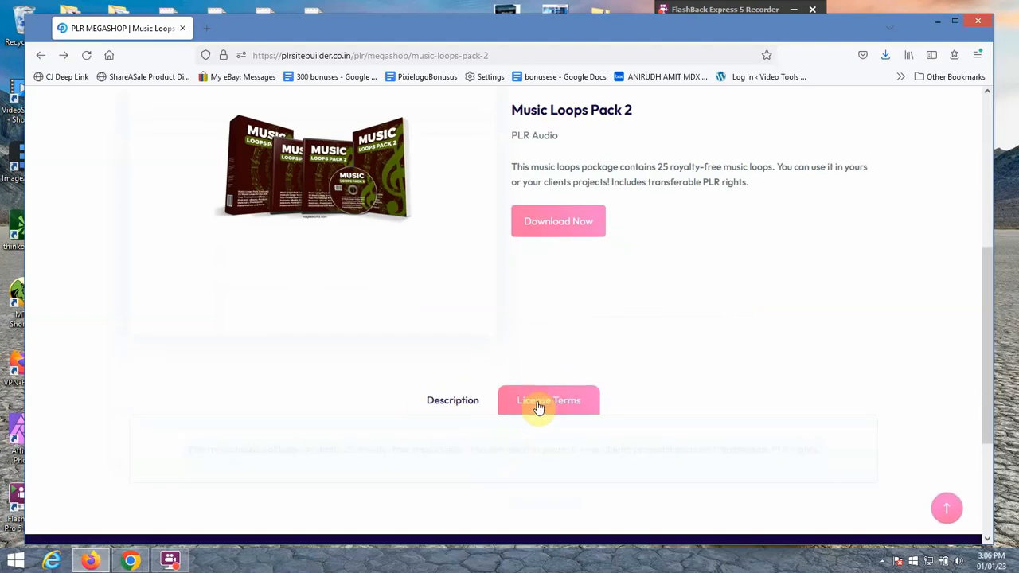
pyautogui.click(548, 401)
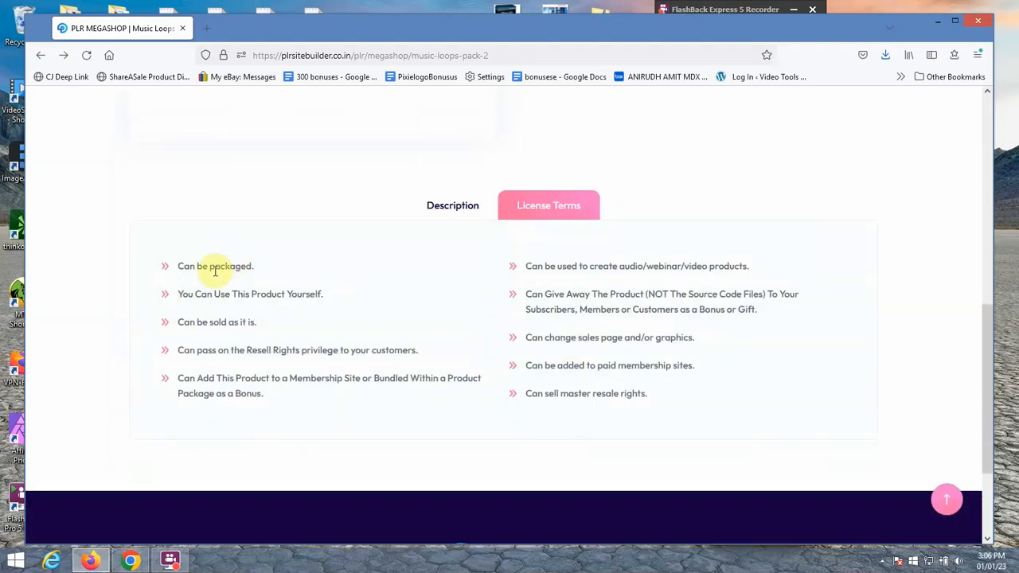
pyautogui.moveTo(568, 388)
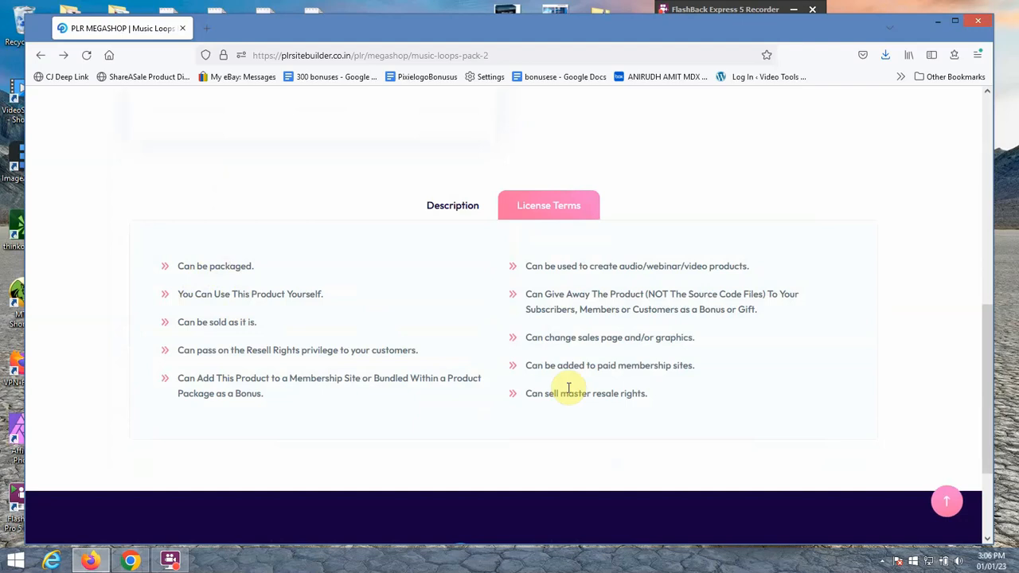
pyautogui.moveTo(557, 321)
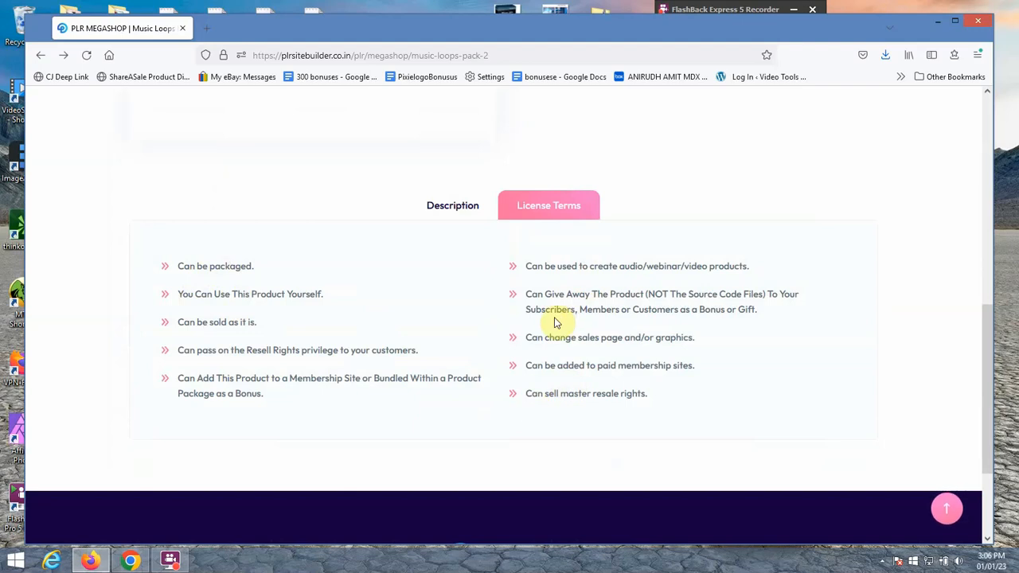
pyautogui.moveTo(565, 254)
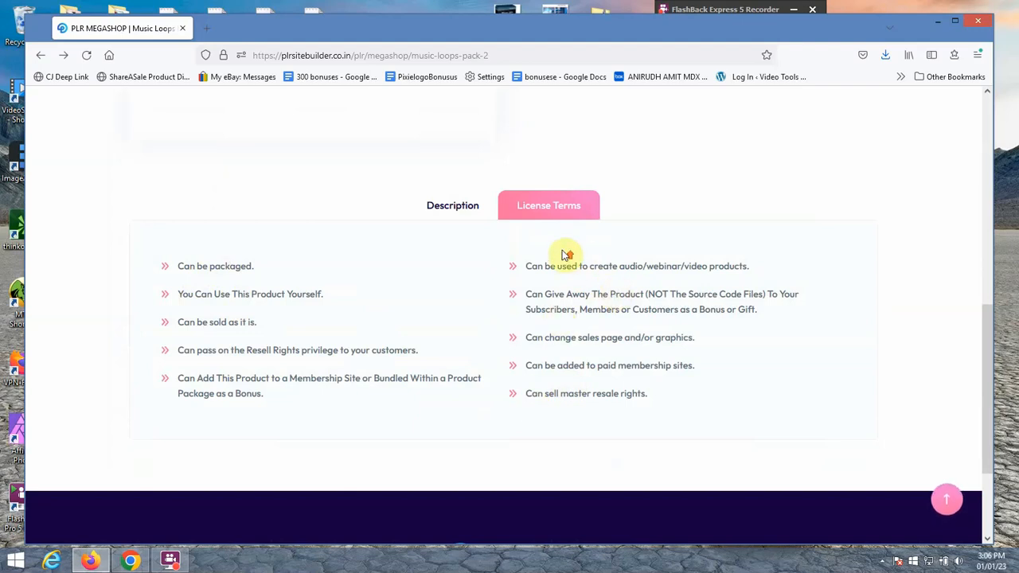
pyautogui.scroll(3)
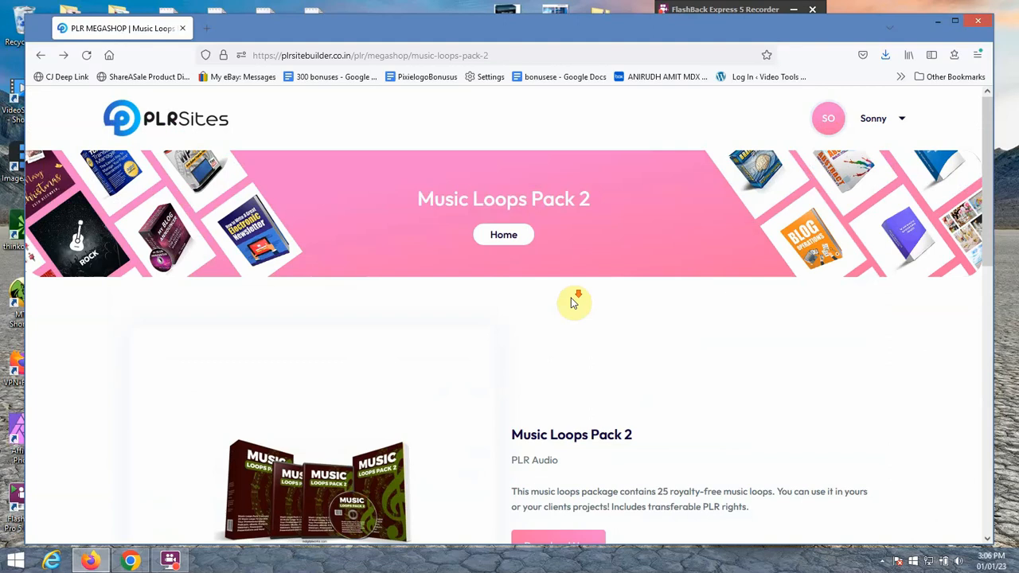
pyautogui.scroll(-3)
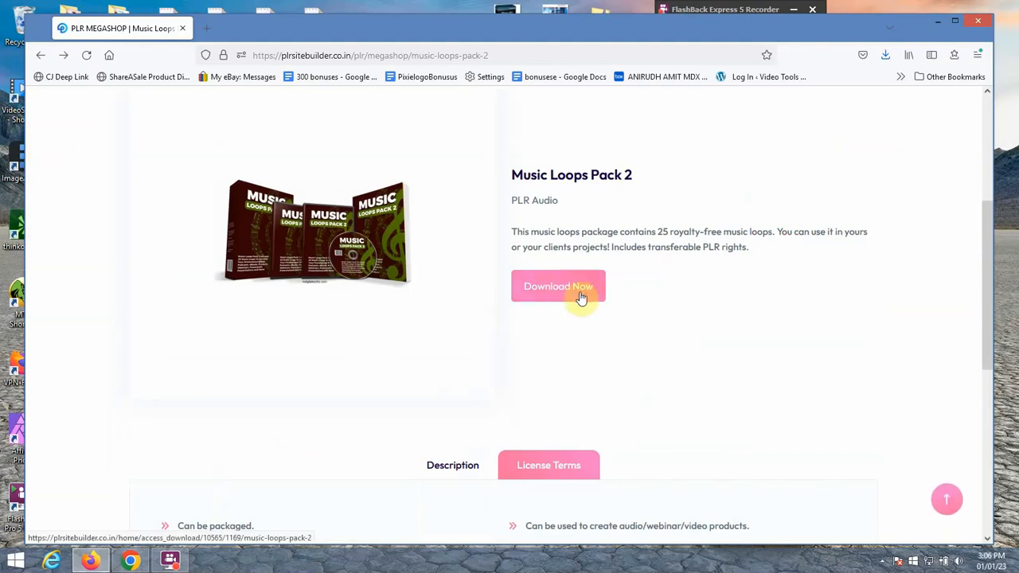
# Start the Download Now for the Music Loops Pack 2 ZIP archive, retrying until the save dialog appears
pyautogui.click(557, 286)
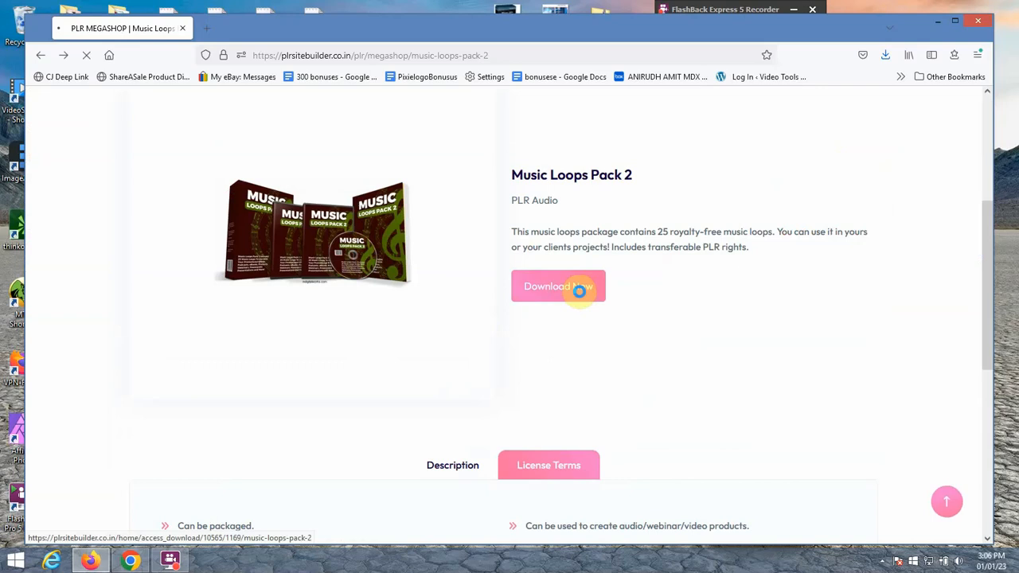
pyautogui.click(557, 287)
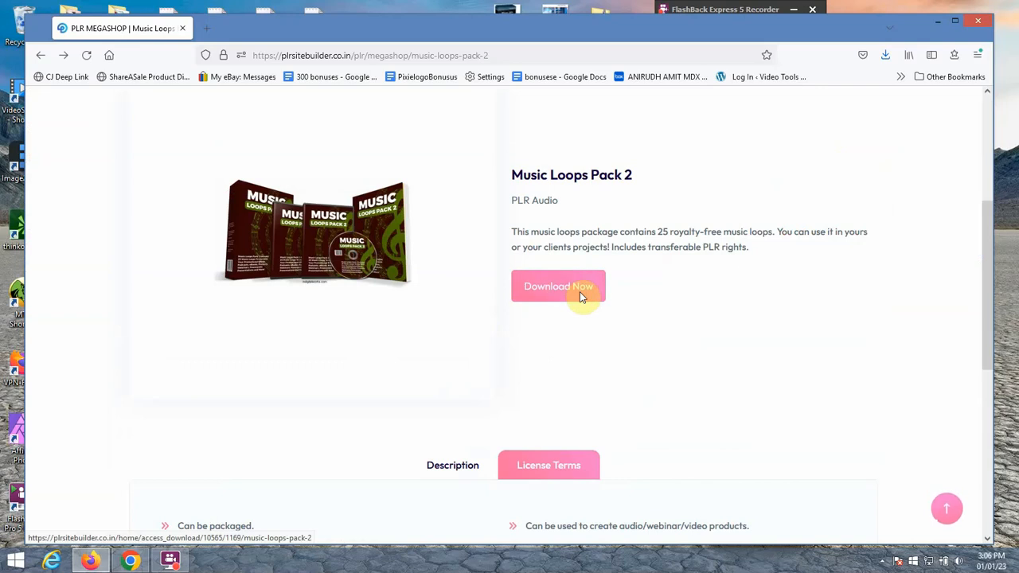
pyautogui.click(557, 286)
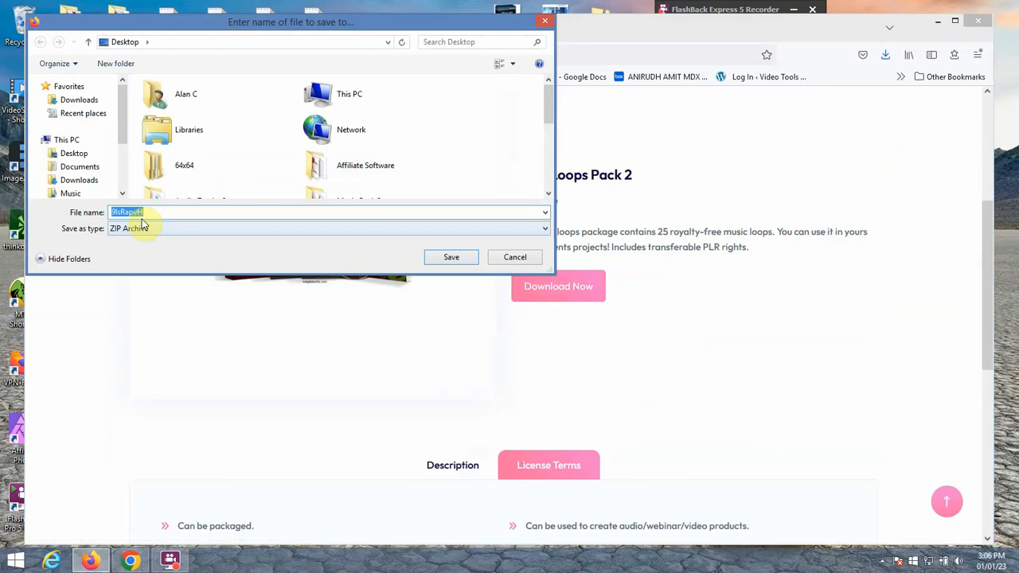
pyautogui.moveTo(201, 164)
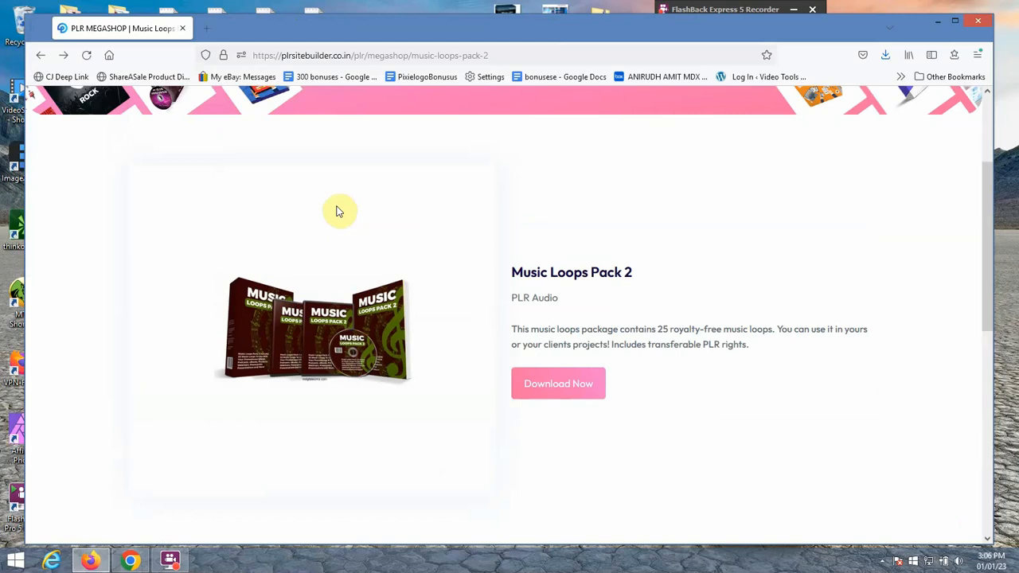
pyautogui.scroll(-3)
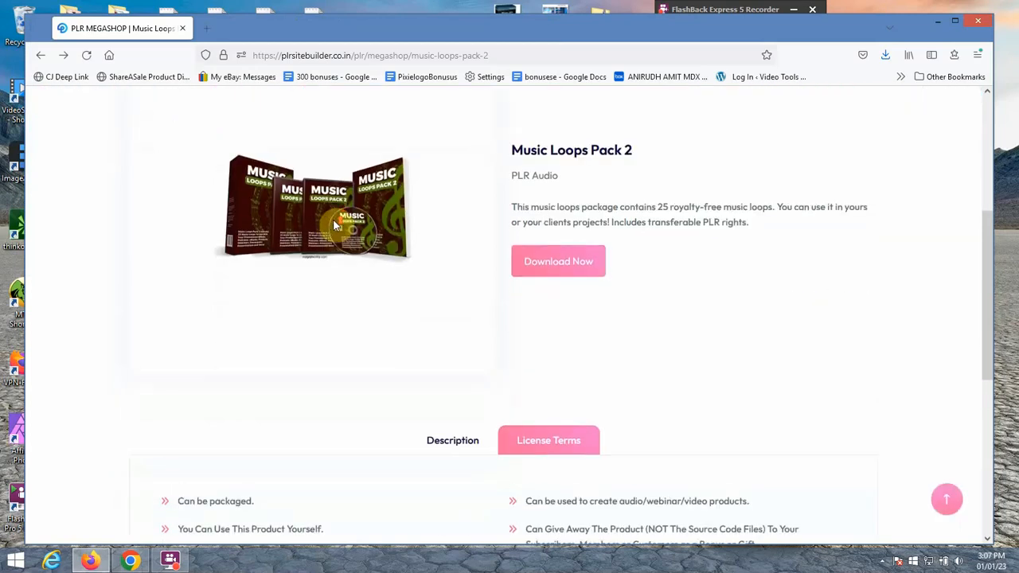
pyautogui.scroll(3)
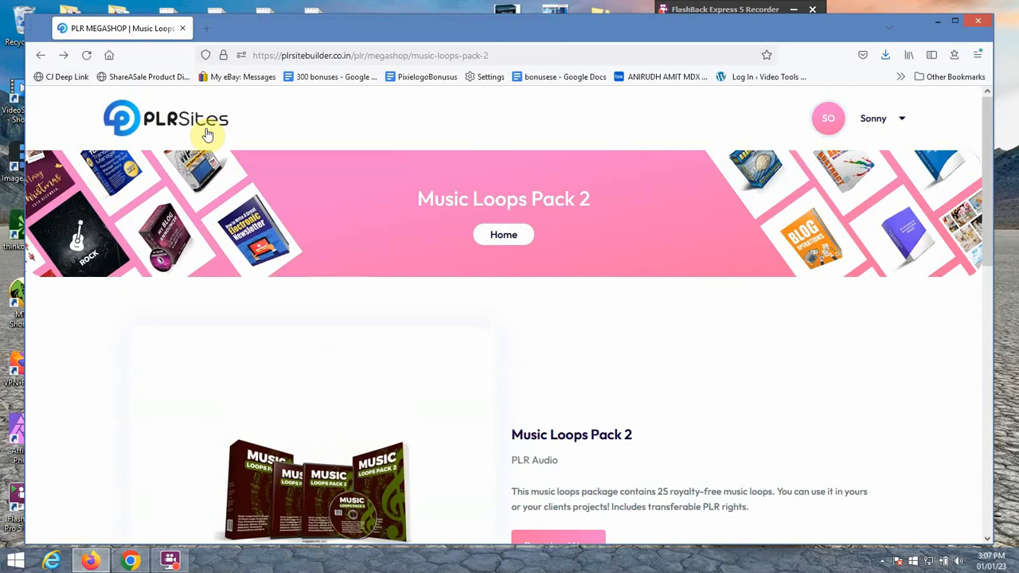
pyautogui.moveTo(245, 172)
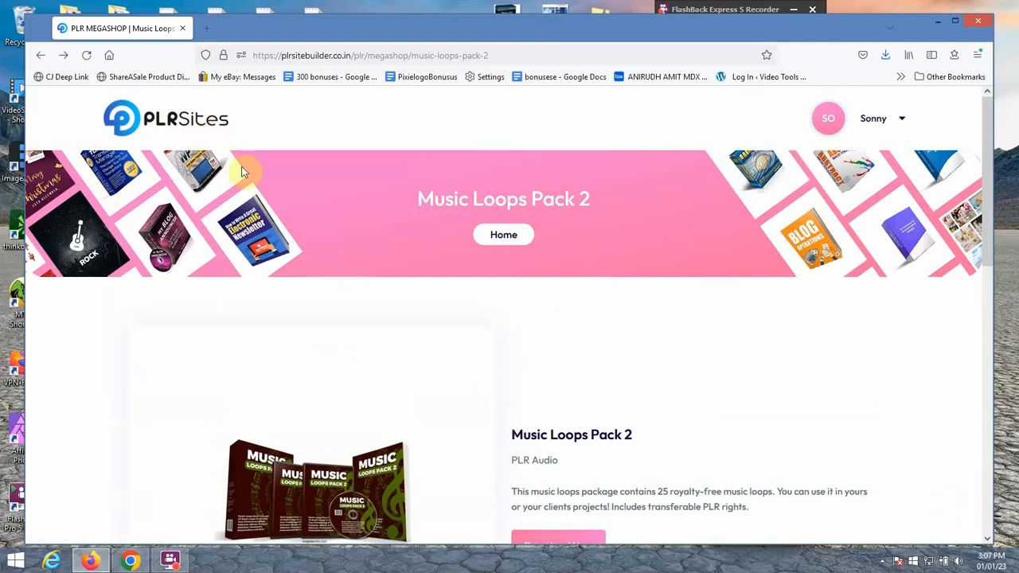
pyautogui.moveTo(294, 130)
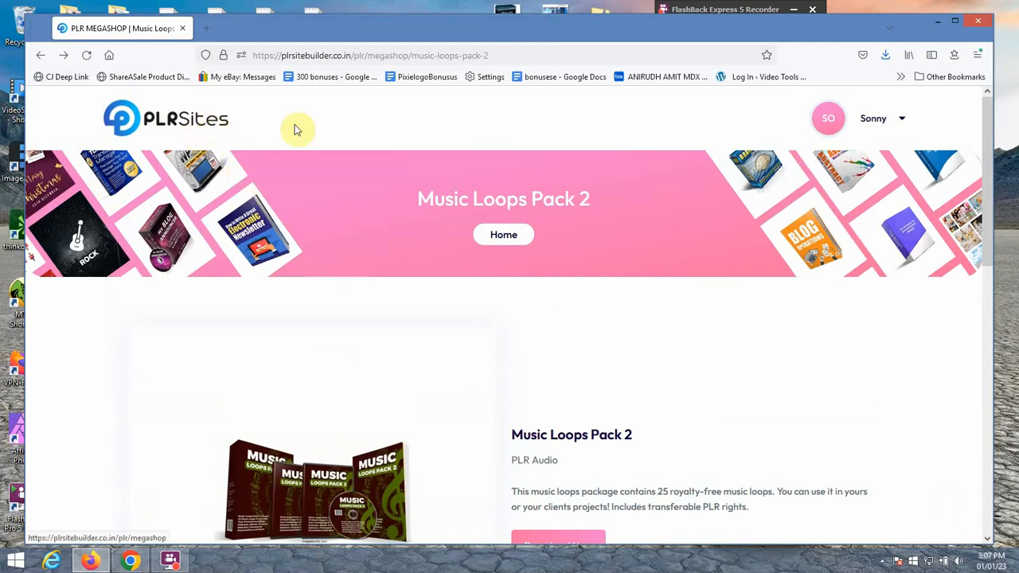
pyautogui.scroll(-3)
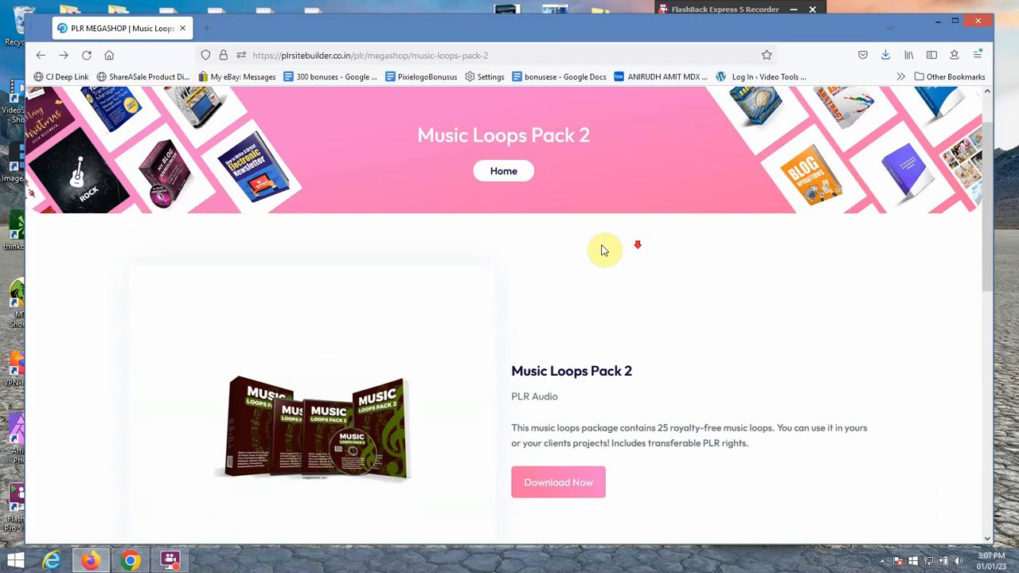